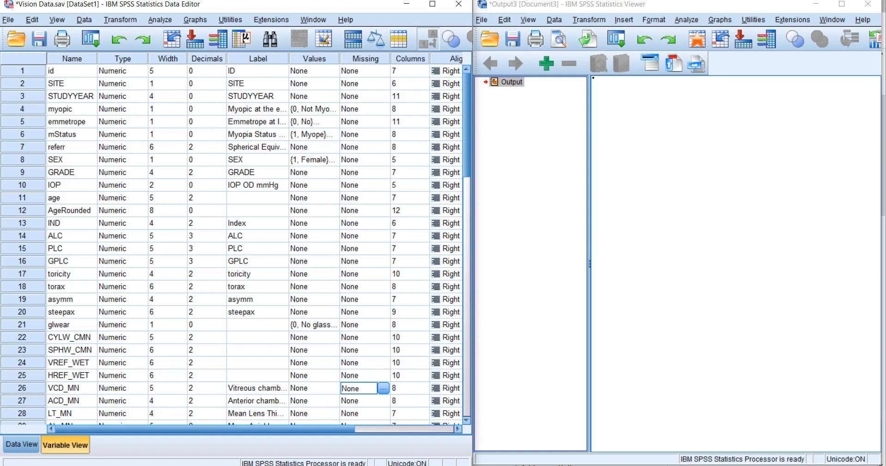
Step: Open Compute Variable to define RefStatus with the numeric expression 3
click(121, 19)
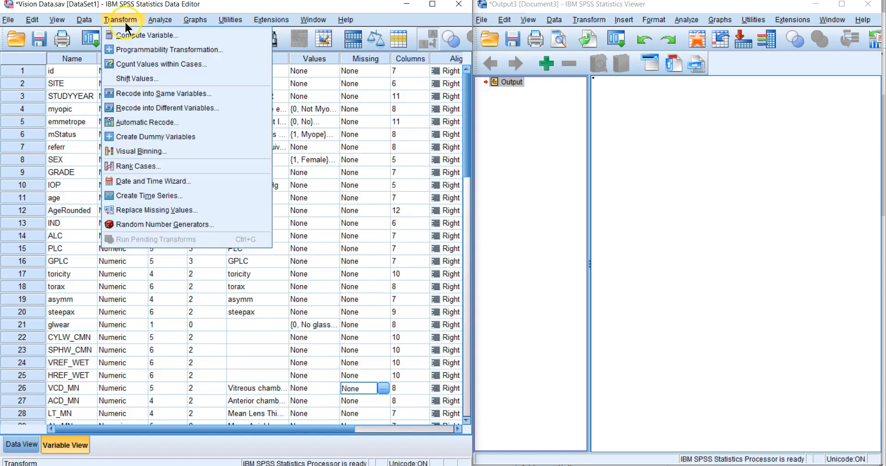
click(145, 35)
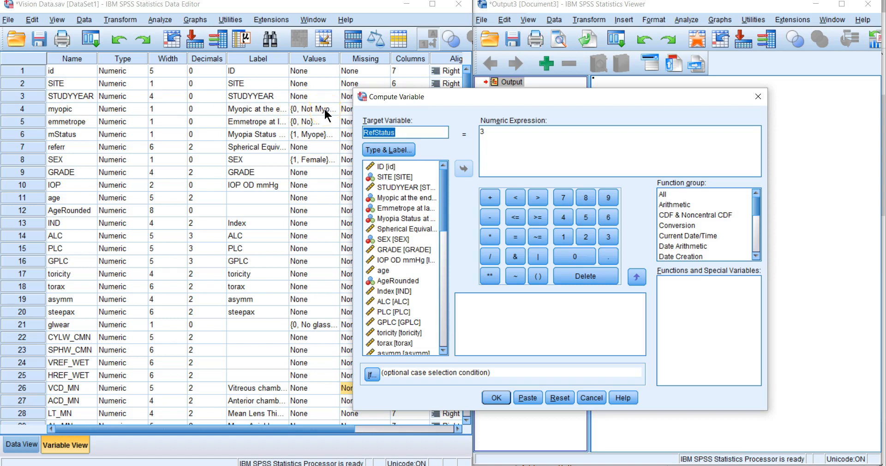
mouse_move(72, 129)
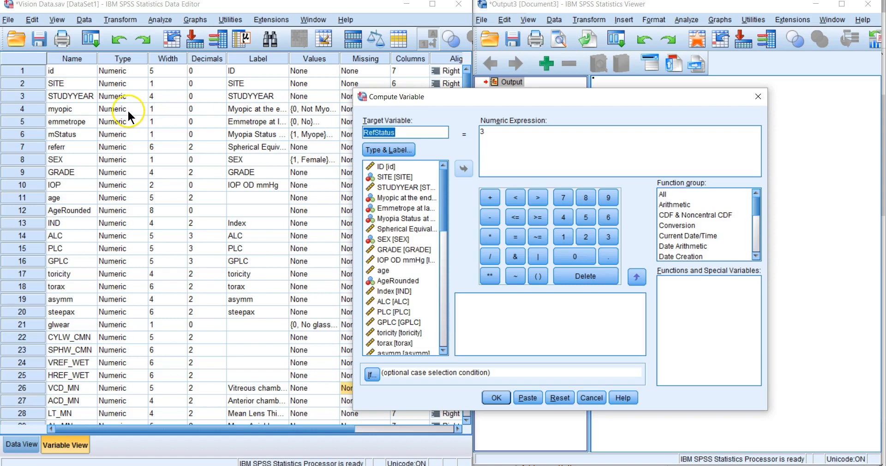
mouse_move(63, 115)
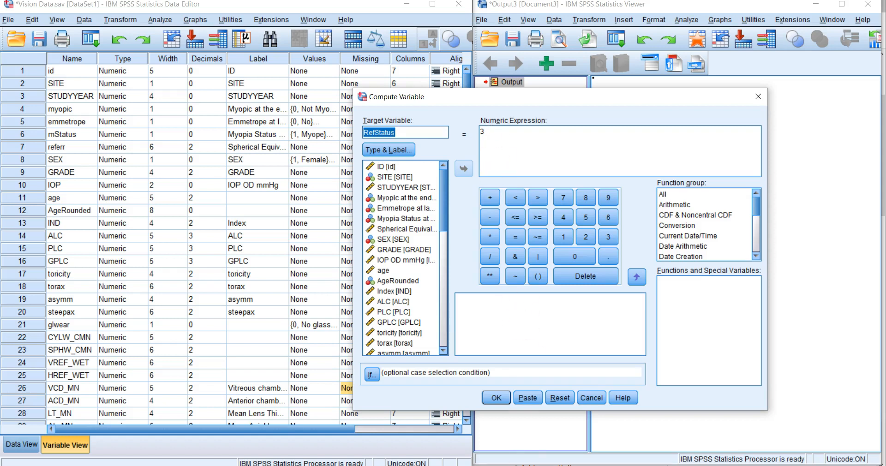
mouse_move(426, 133)
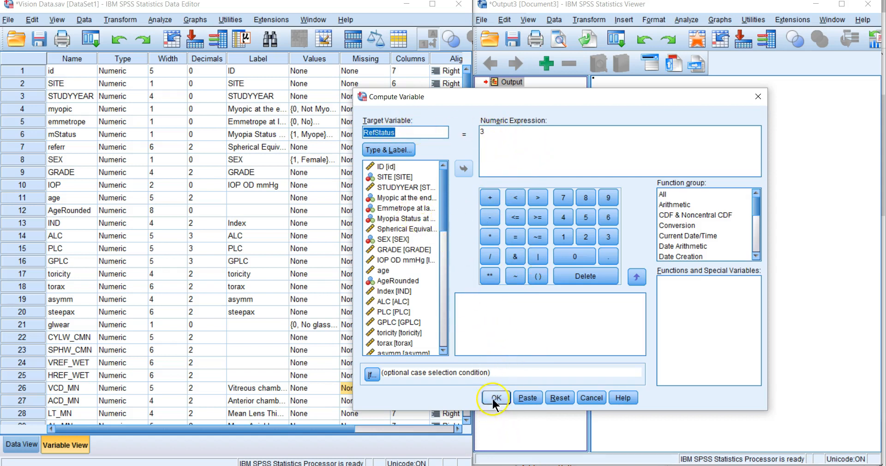
Step: Run the compute, confirming replacement of the existing RefStatus variable with 3
click(496, 398)
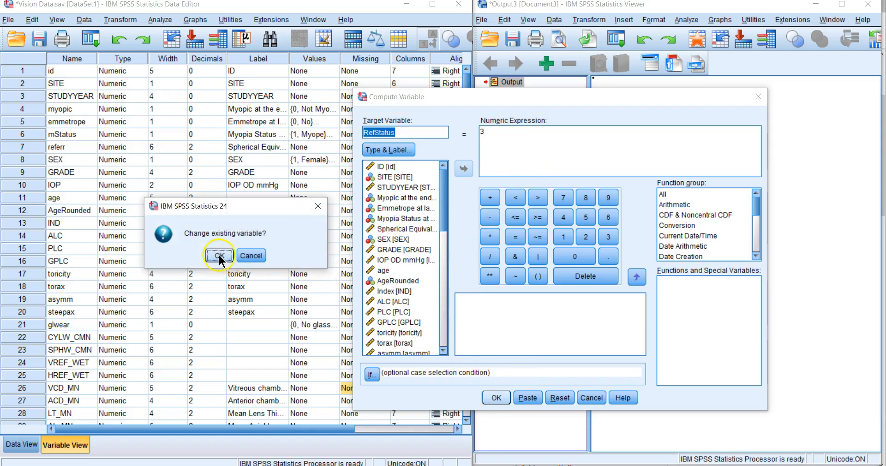
click(219, 256)
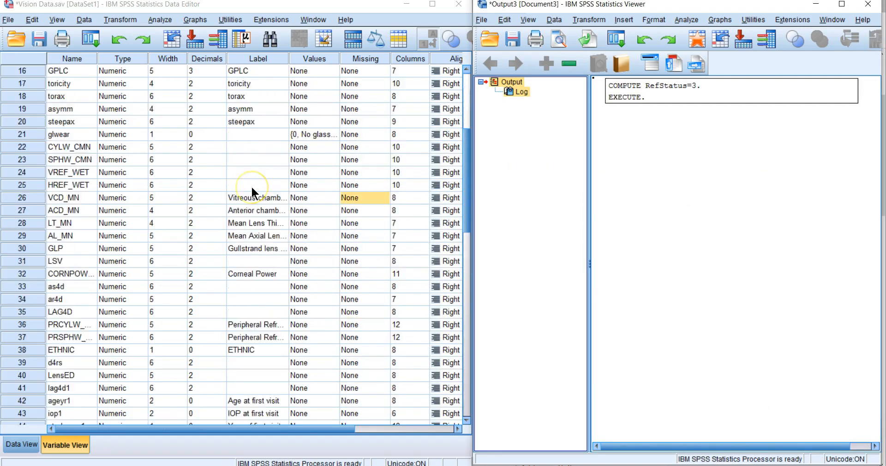
scroll(down, 3)
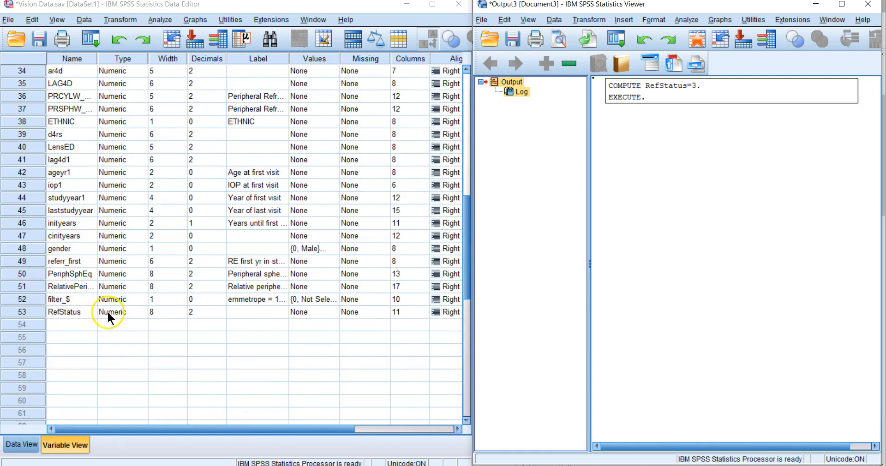
Step: Check that RefStatus holds 3.00 in Data View, then return to Variable View
click(21, 445)
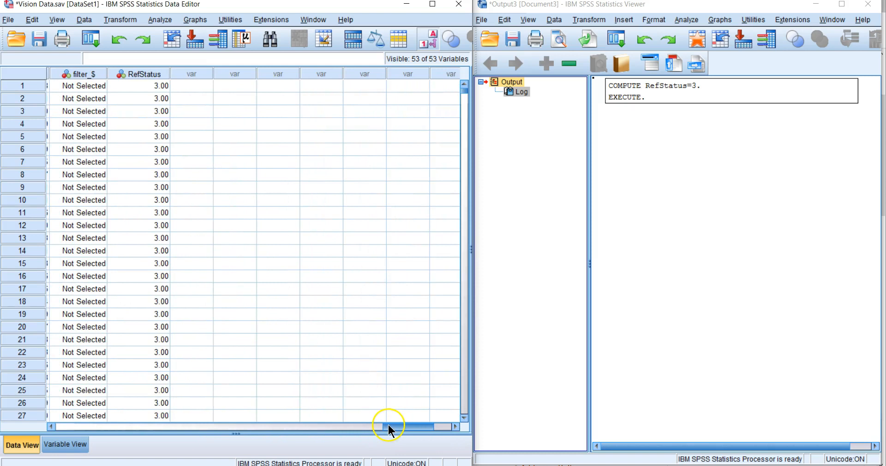
mouse_move(138, 75)
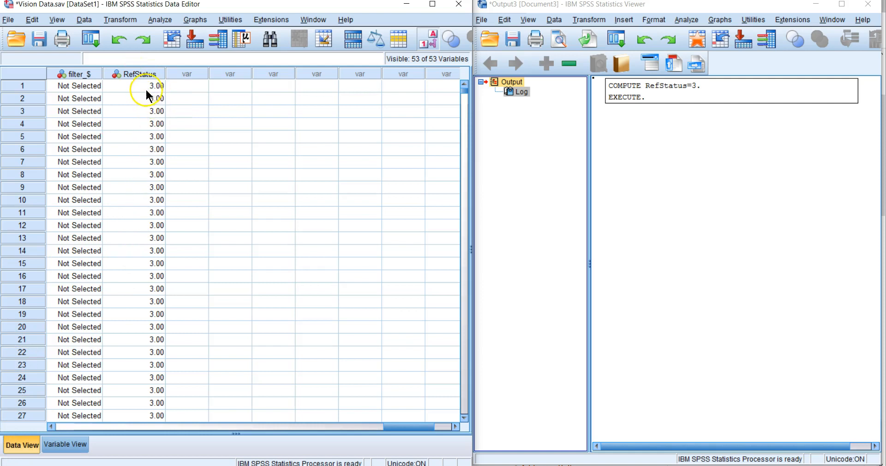
scroll(down, 3)
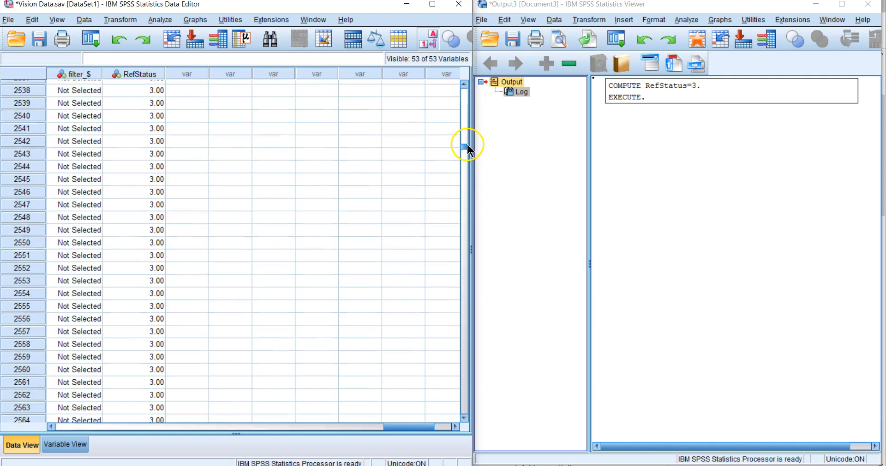
drag(463, 147, 464, 209)
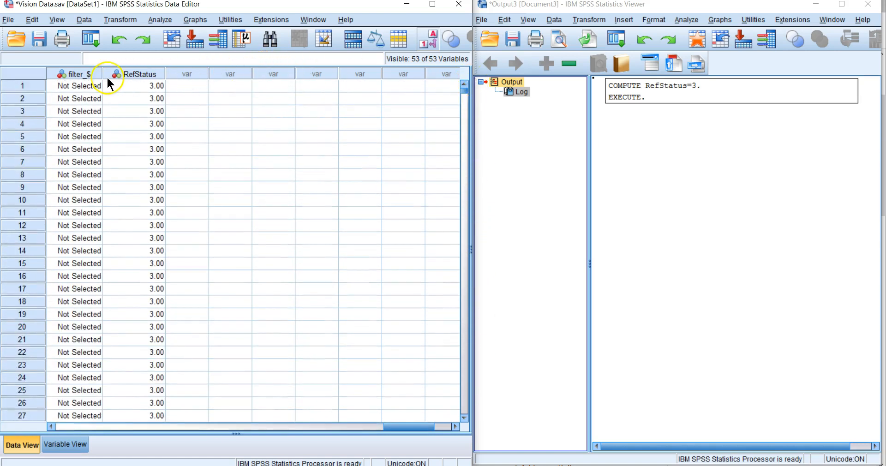
mouse_move(59, 412)
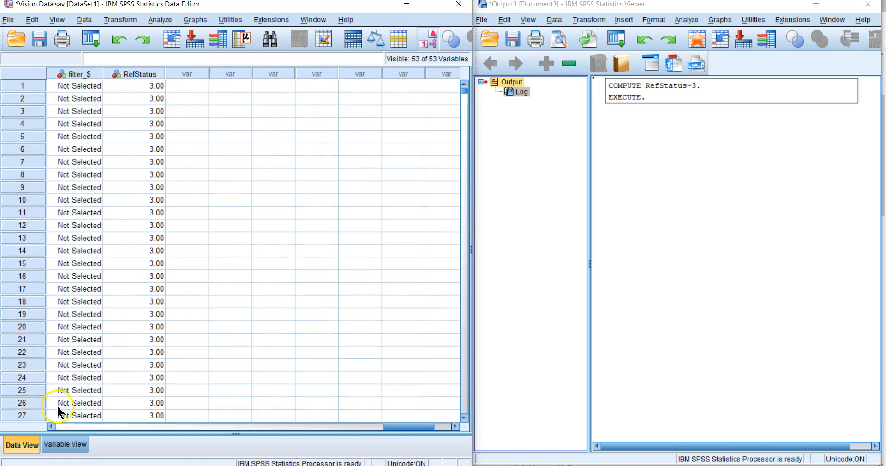
click(64, 445)
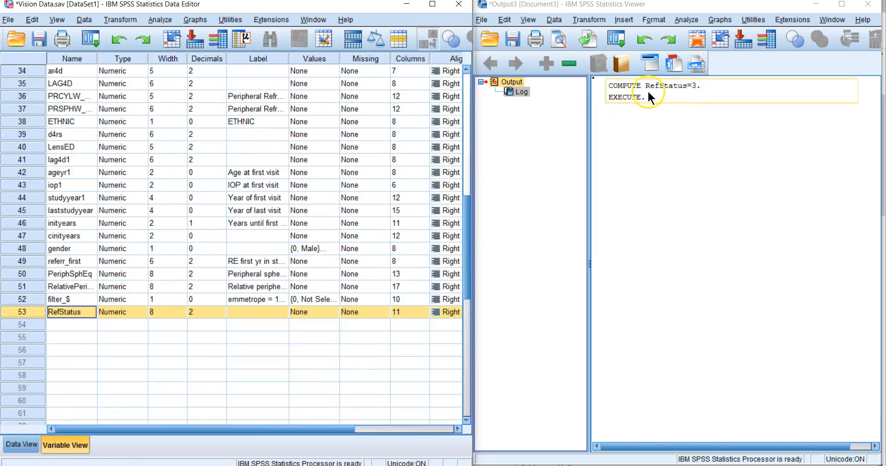
mouse_move(628, 100)
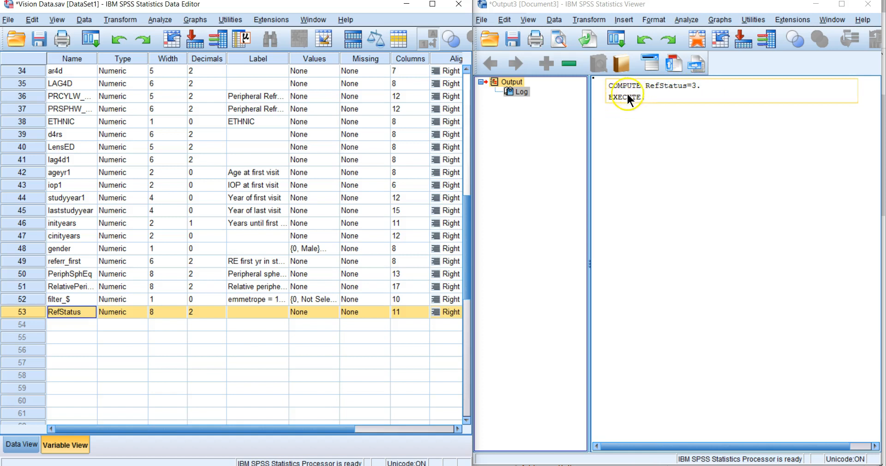
mouse_move(642, 102)
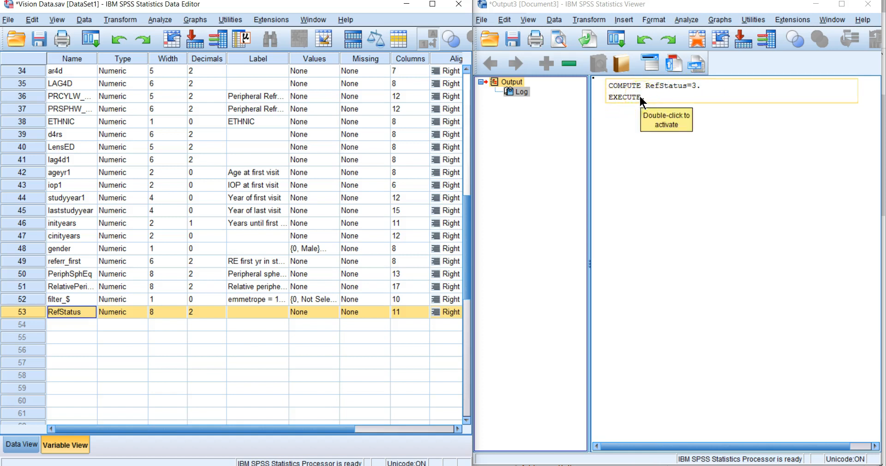
Step: Reopen Compute Variable and change the RefStatus expression to 1
click(121, 20)
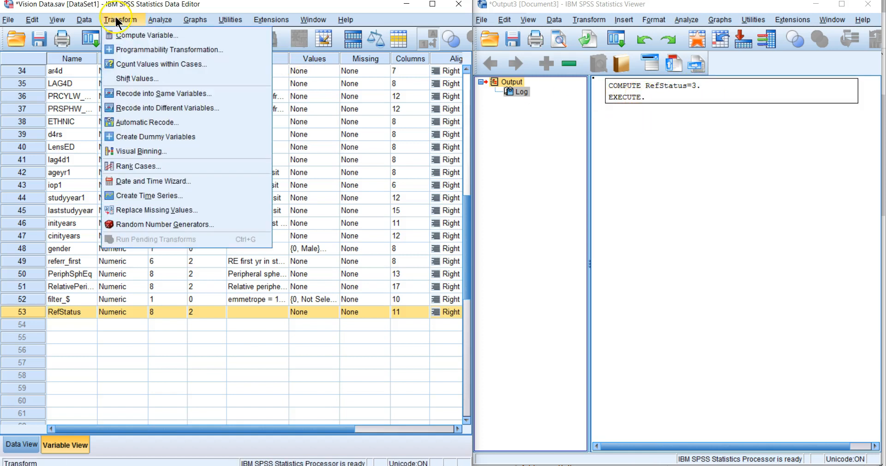
click(144, 35)
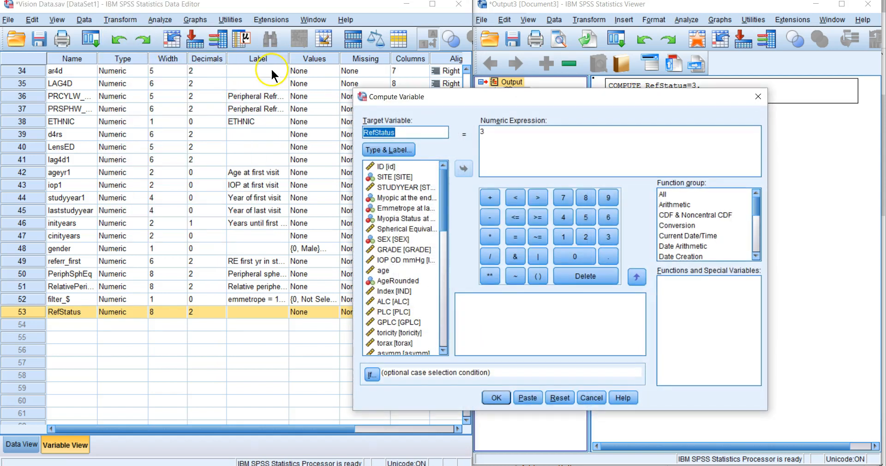
click(490, 133)
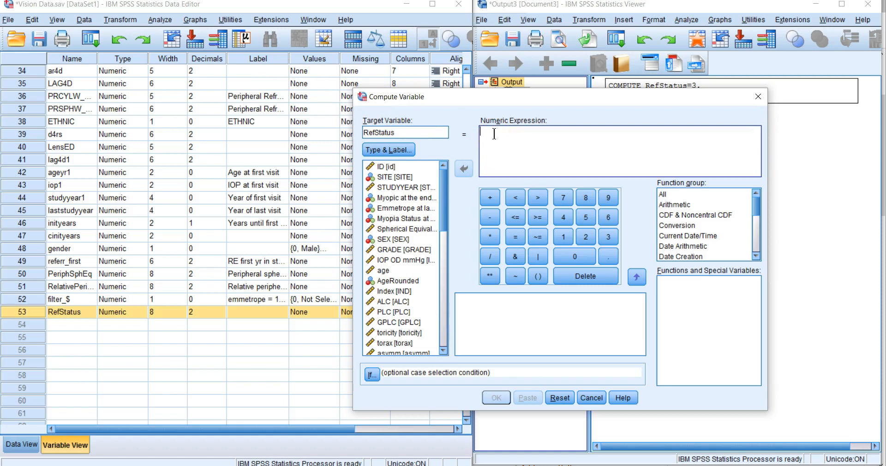
text(1)
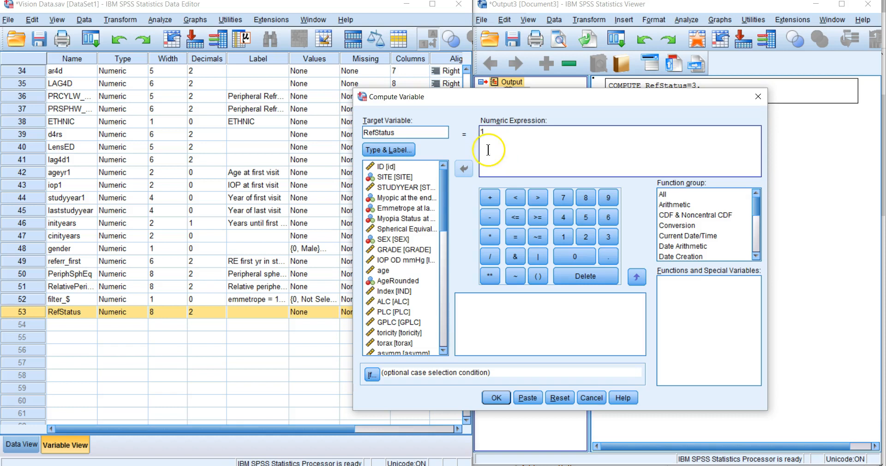
Step: Restrict the computation to cases where myopic = 1 and run it, replacing RefStatus
click(371, 374)
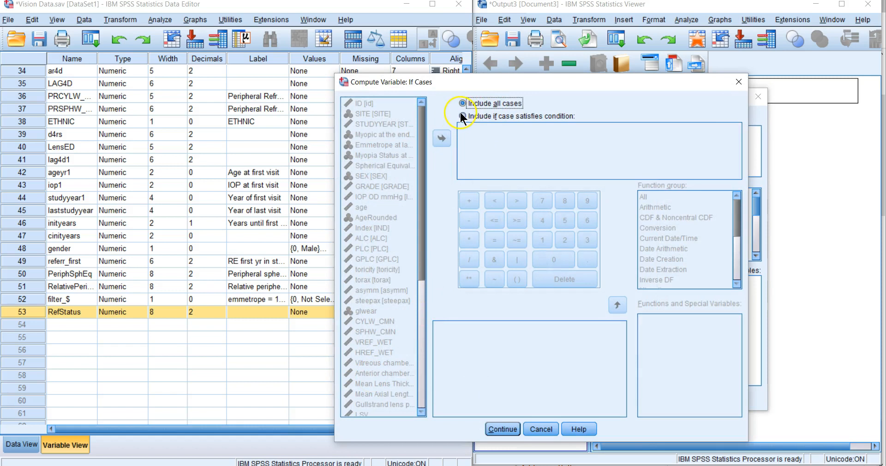
click(461, 117)
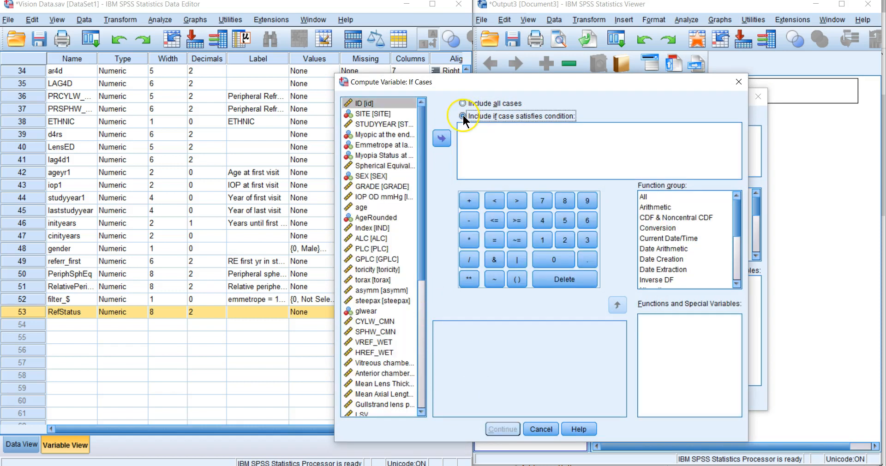
click(461, 116)
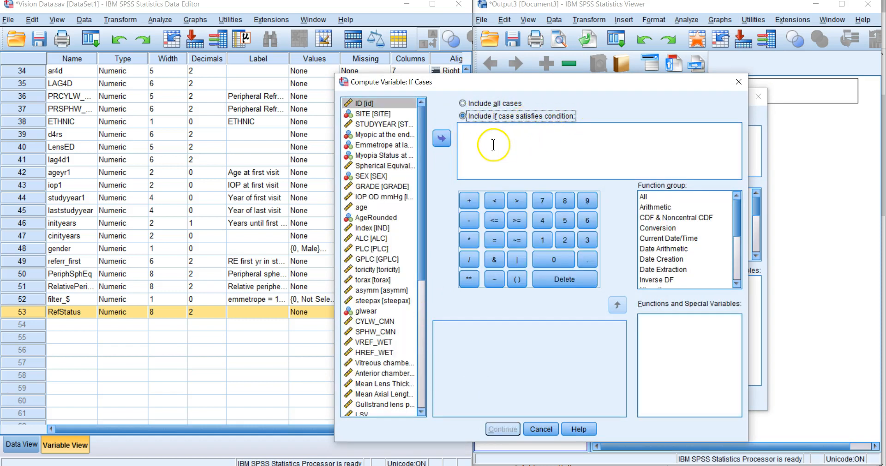
mouse_move(375, 139)
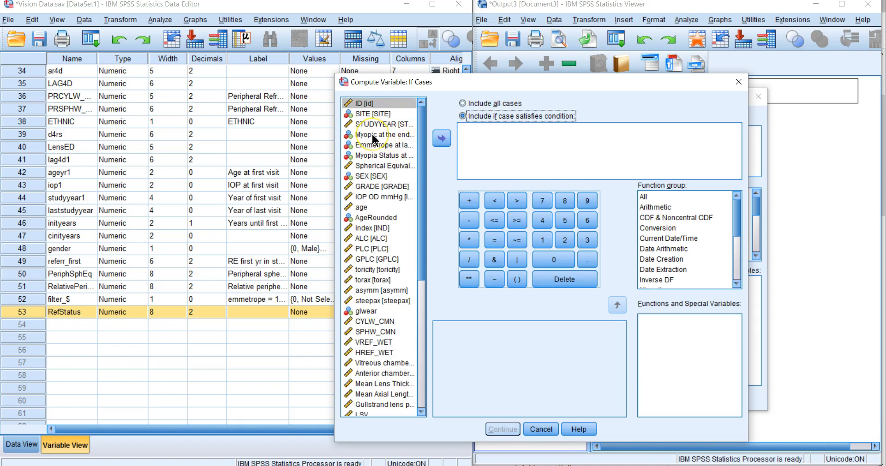
click(383, 134)
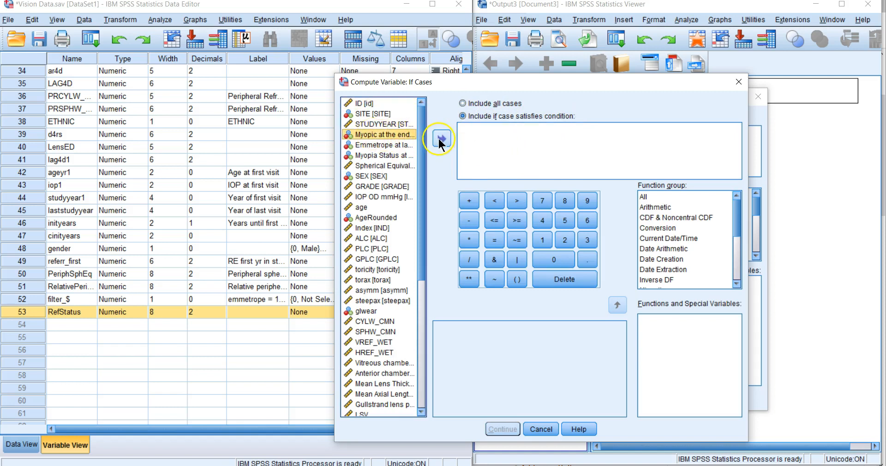
click(440, 138)
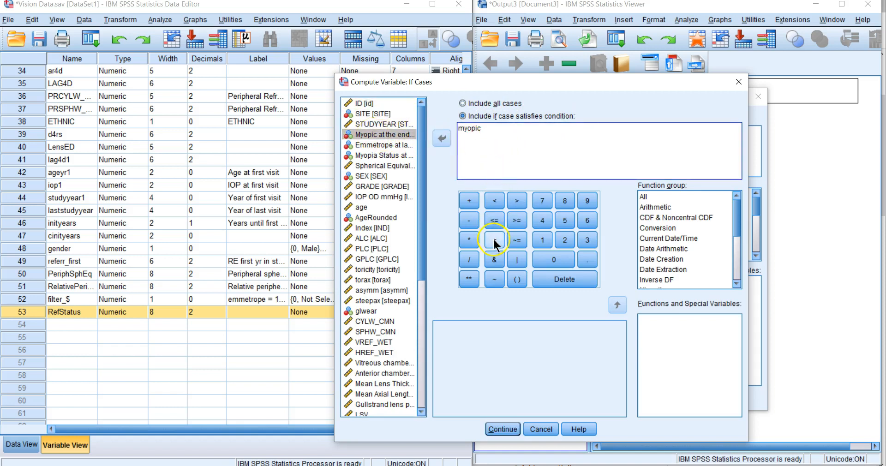
click(494, 240)
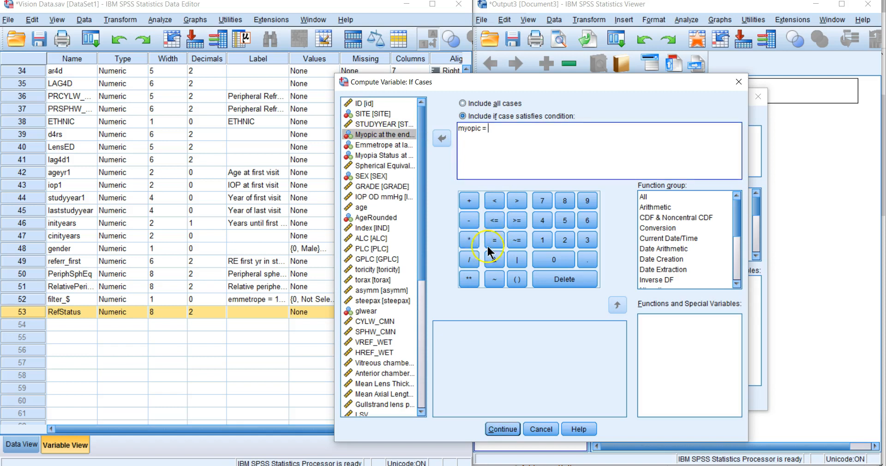
text(1)
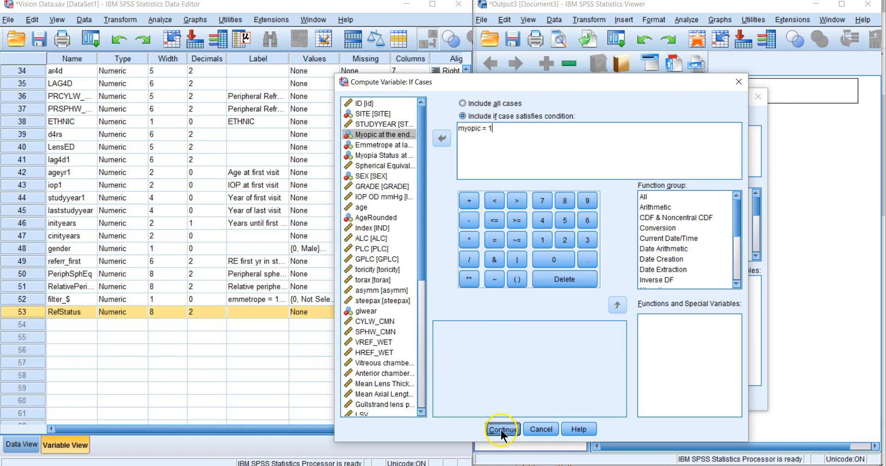
click(502, 430)
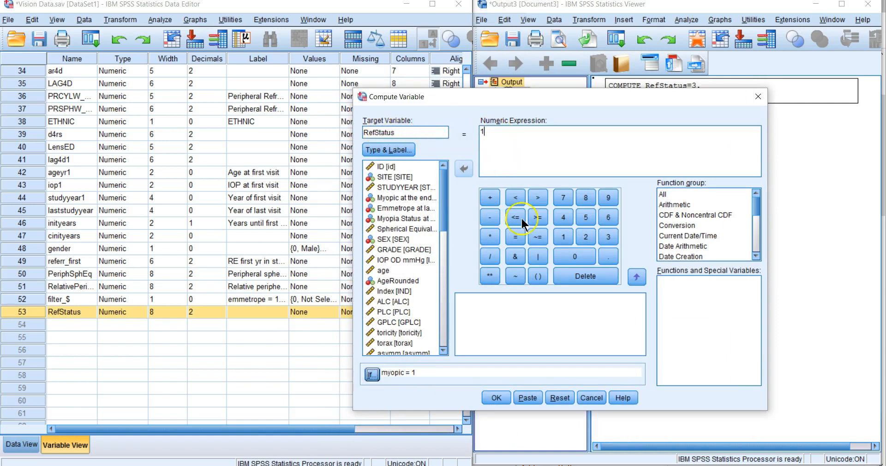
click(496, 397)
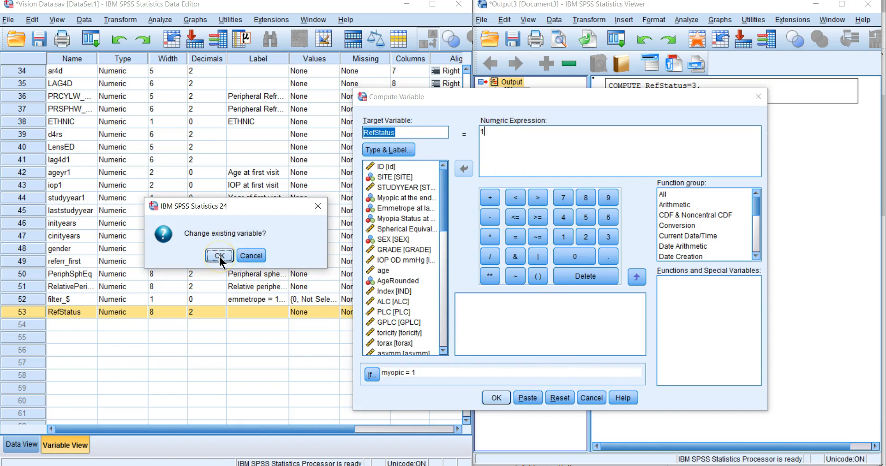
click(219, 256)
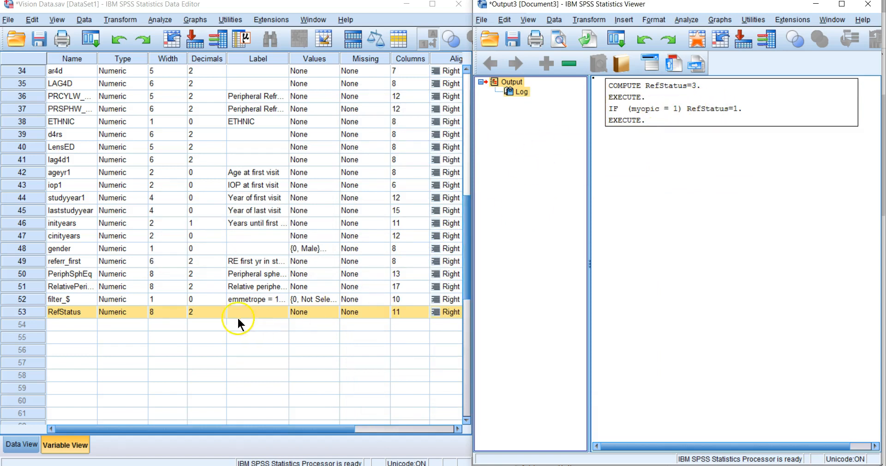
Step: View the RefStatus column in Data View, showing 1.00 and 3.00 values
click(19, 446)
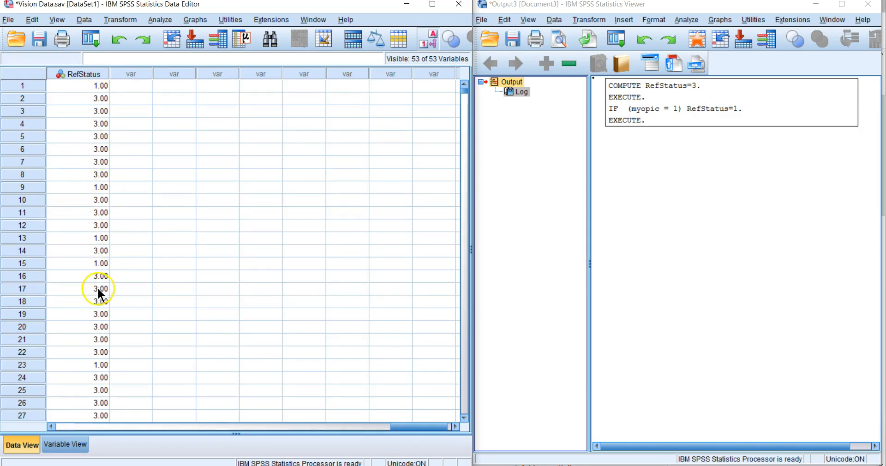
mouse_move(94, 334)
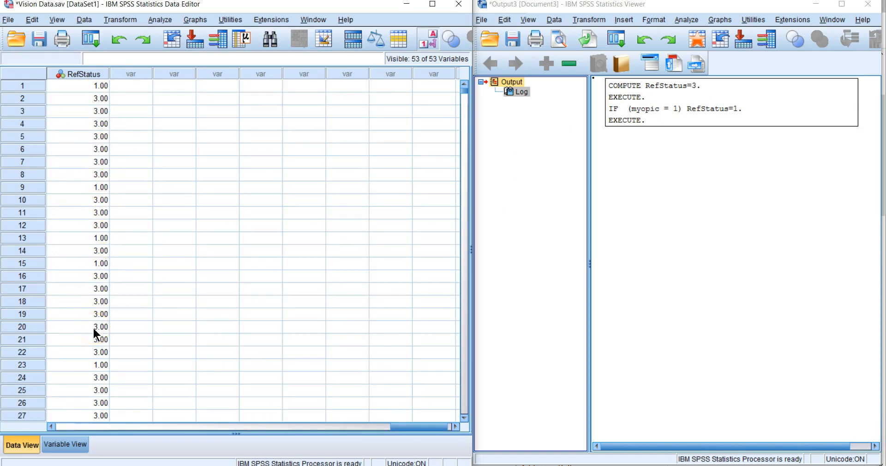
click(121, 20)
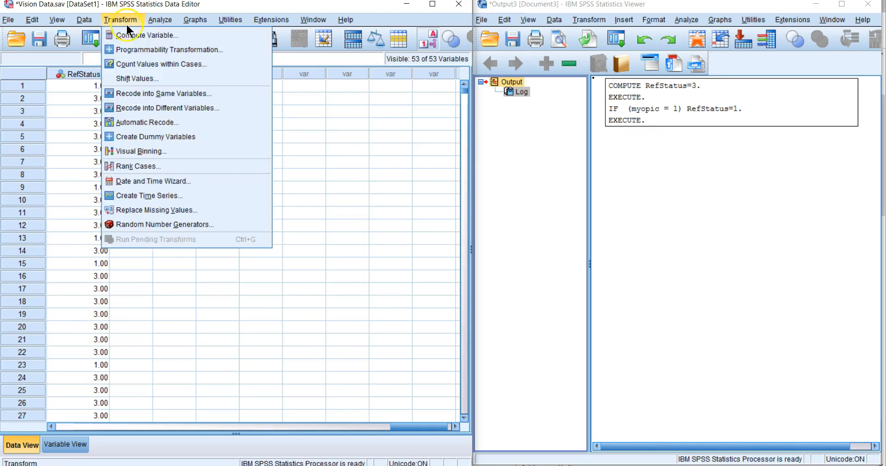
Step: Set RefStatus to 2 for cases where emmetrope = 1, overwriting the variable
click(152, 35)
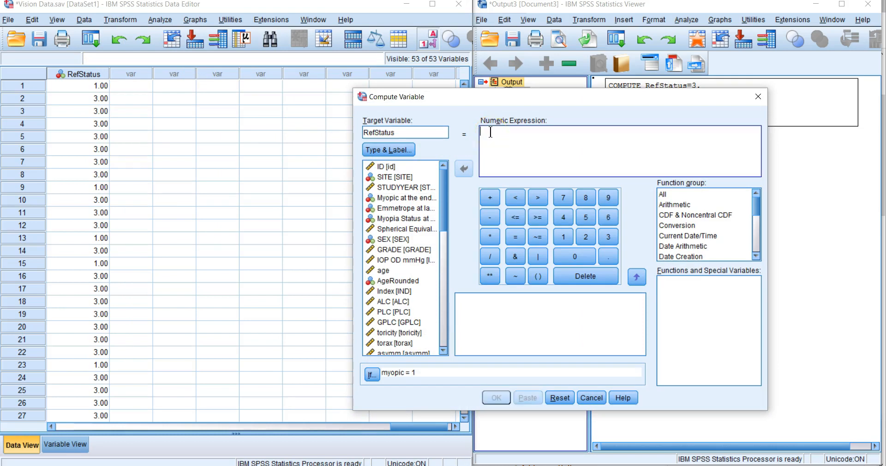
text(2)
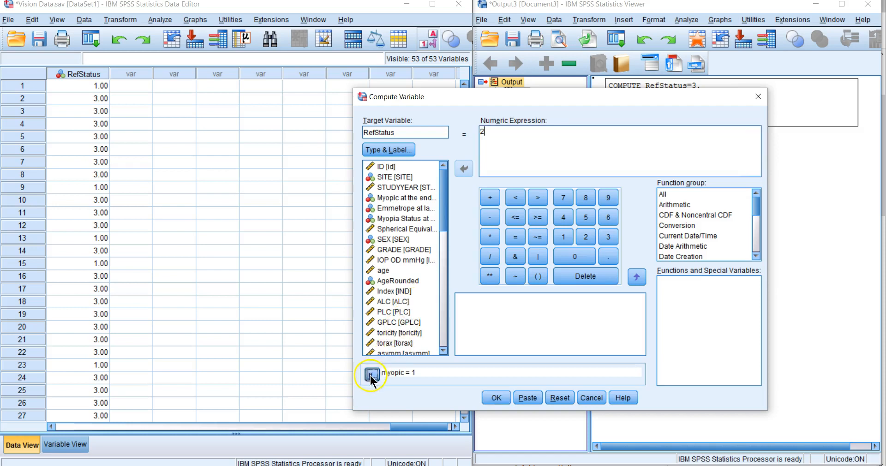
click(367, 375)
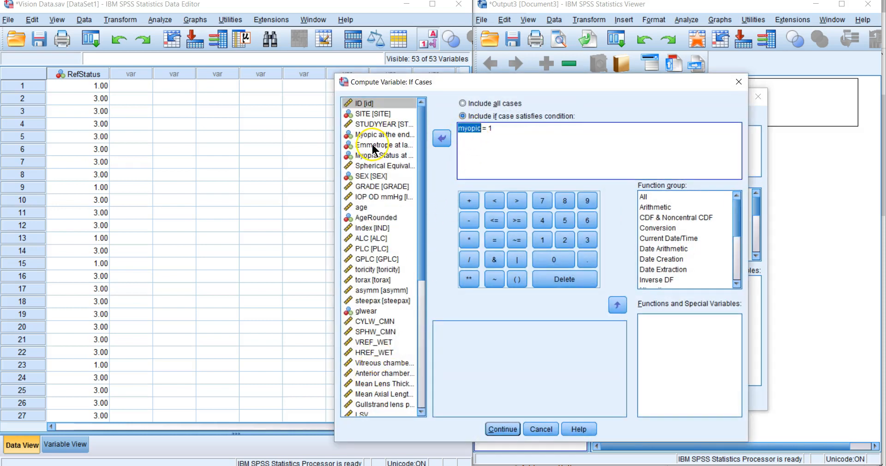
click(382, 145)
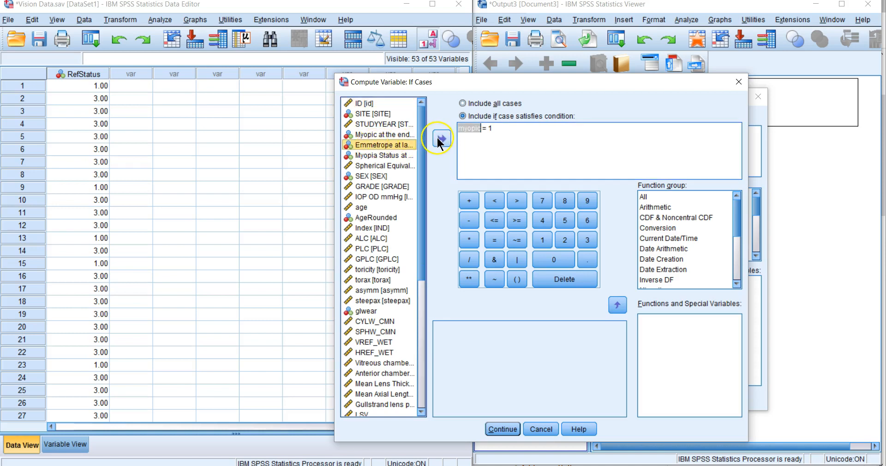
click(442, 139)
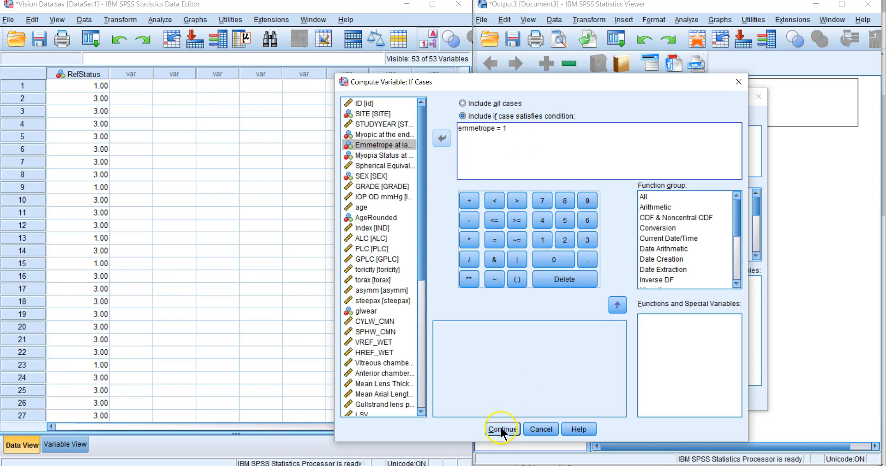
click(502, 430)
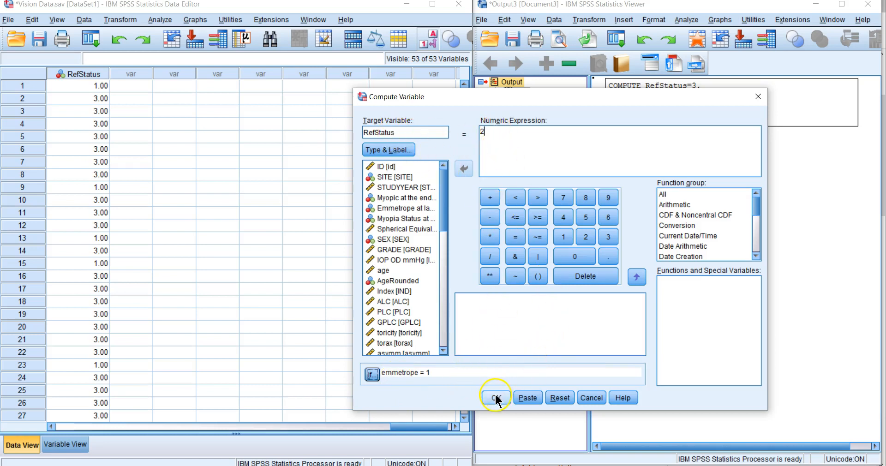
click(496, 397)
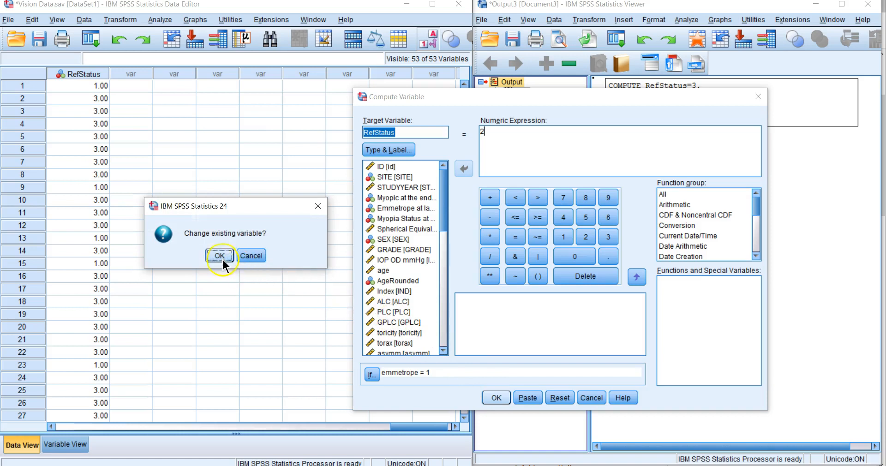
click(219, 256)
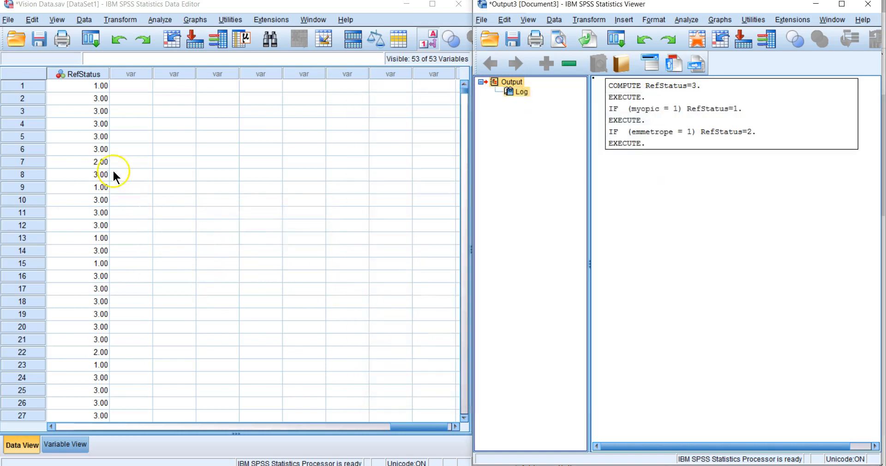
mouse_move(102, 206)
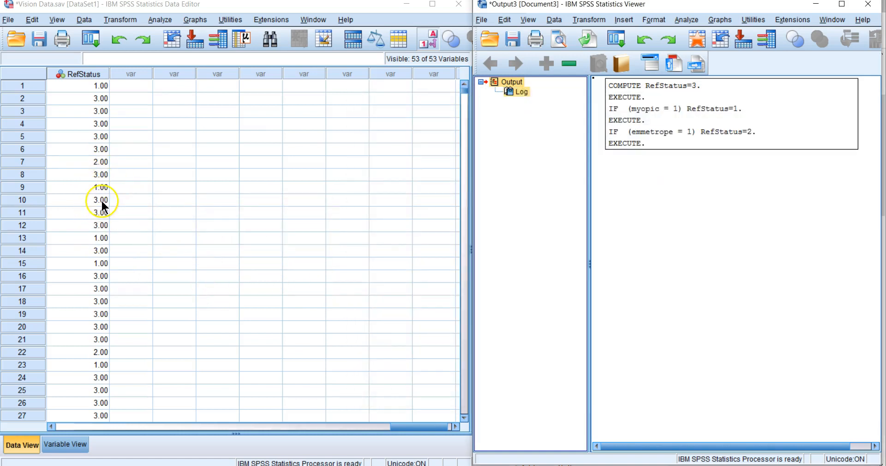
click(78, 161)
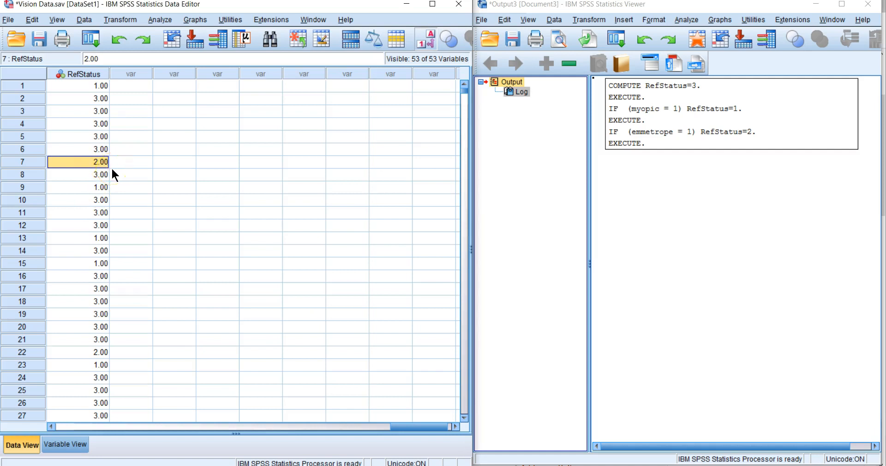
click(82, 390)
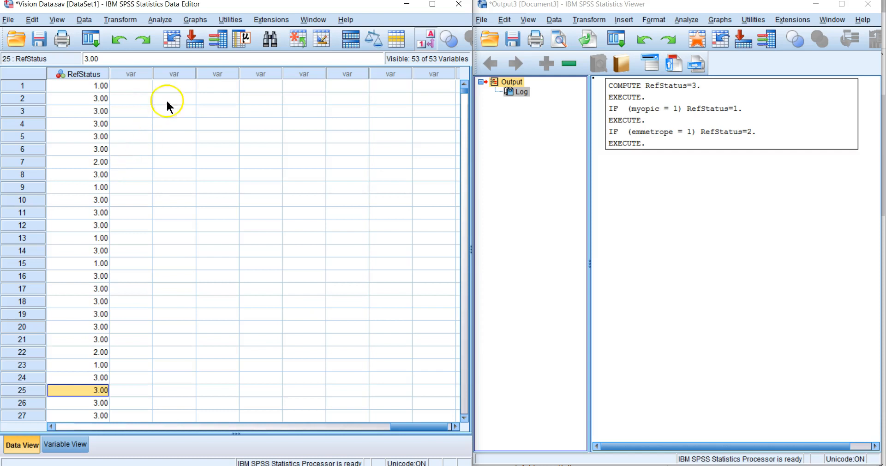
click(160, 19)
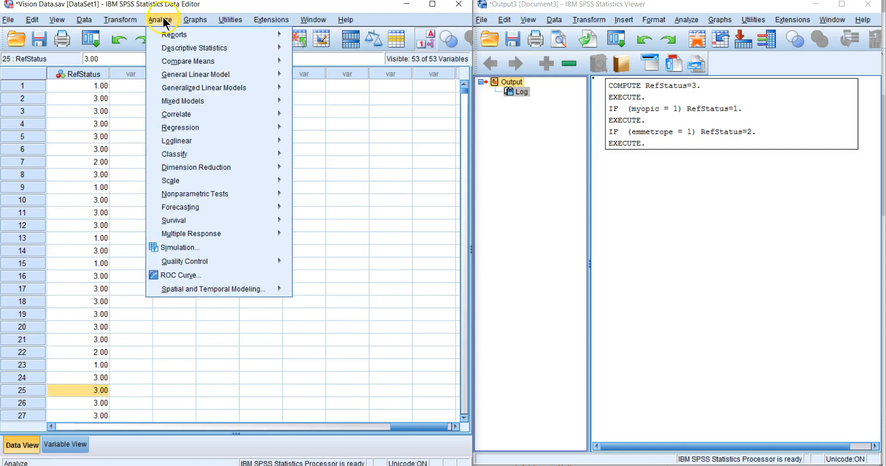
Step: Run Frequencies on RefStatus alone, giving counts 2905, 966 and 10656
click(194, 47)
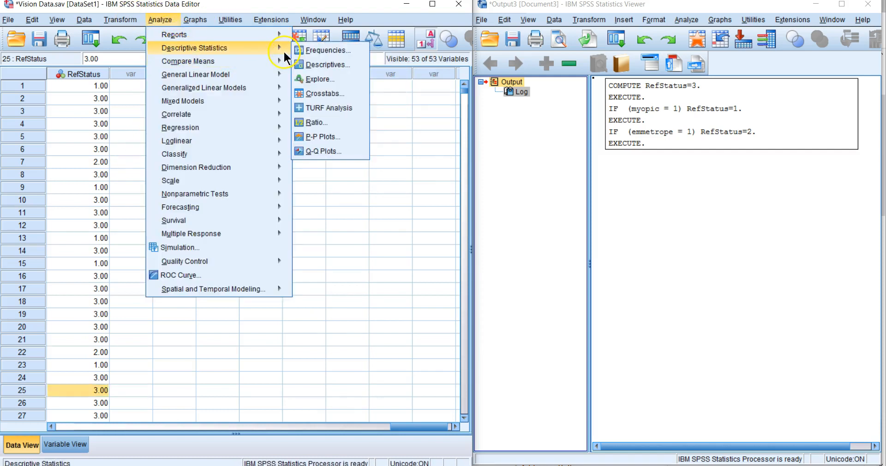
click(328, 50)
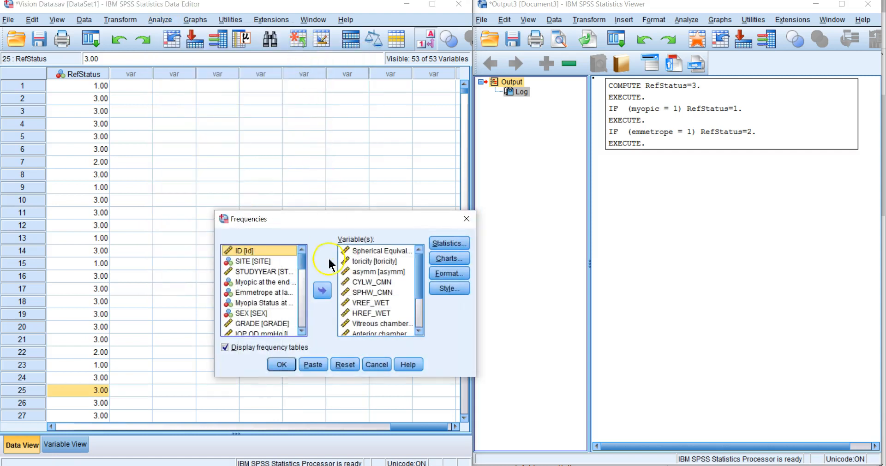
click(322, 291)
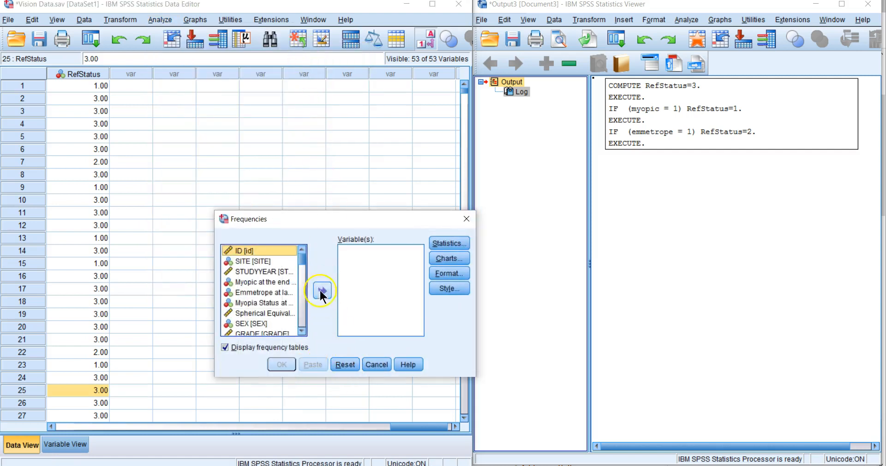
scroll(down, 3)
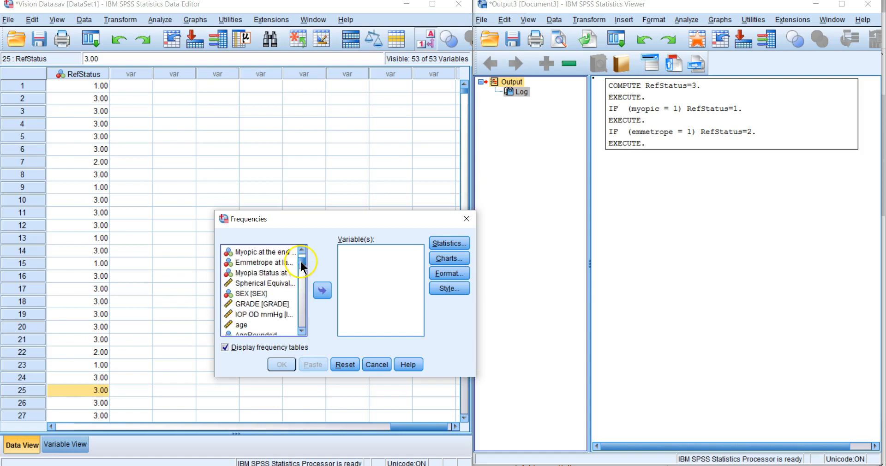
scroll(down, 3)
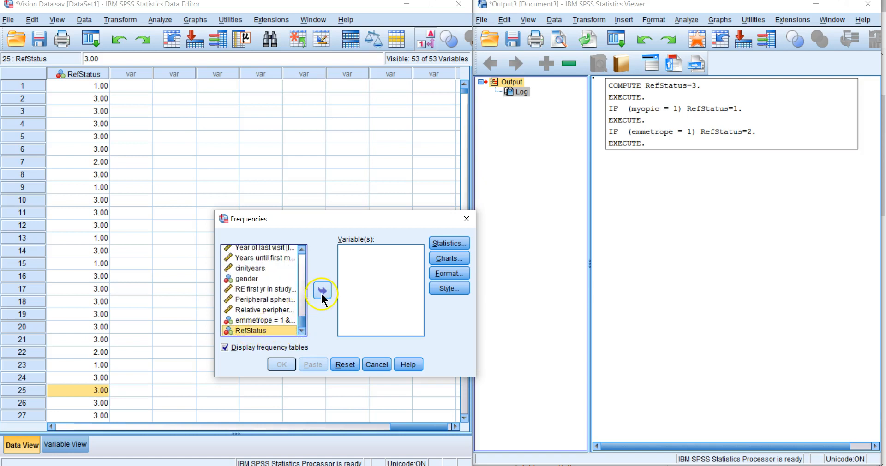
click(322, 290)
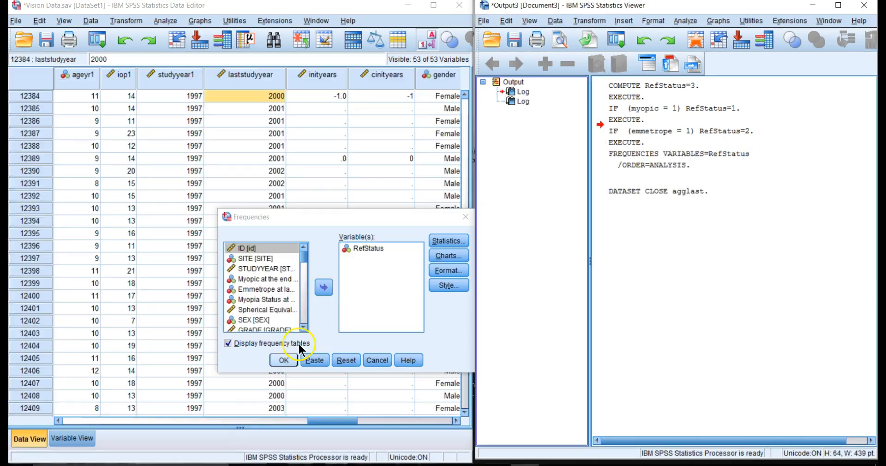
click(283, 361)
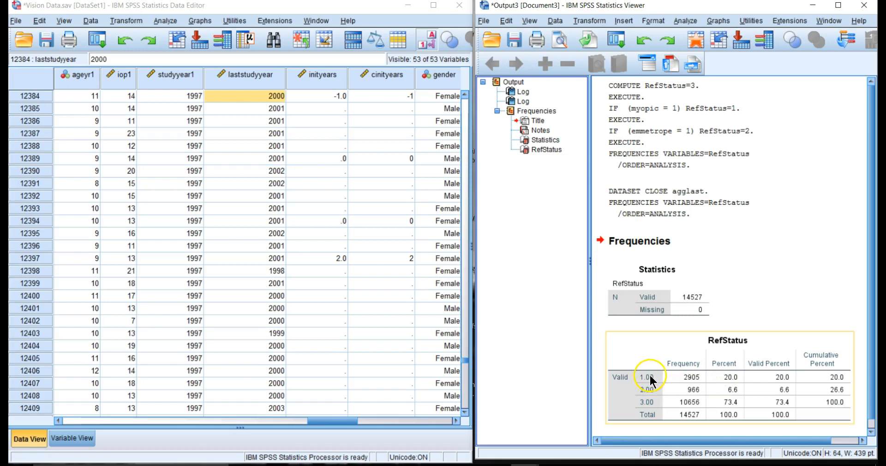
mouse_move(712, 397)
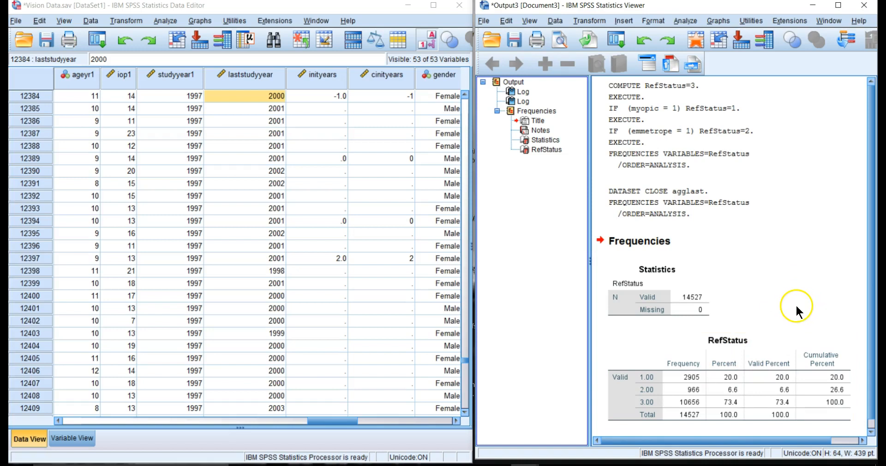
mouse_move(777, 309)
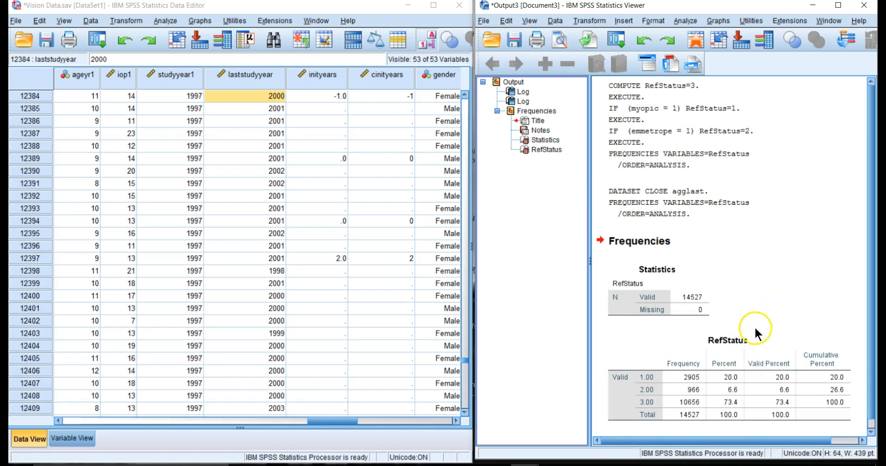
click(685, 20)
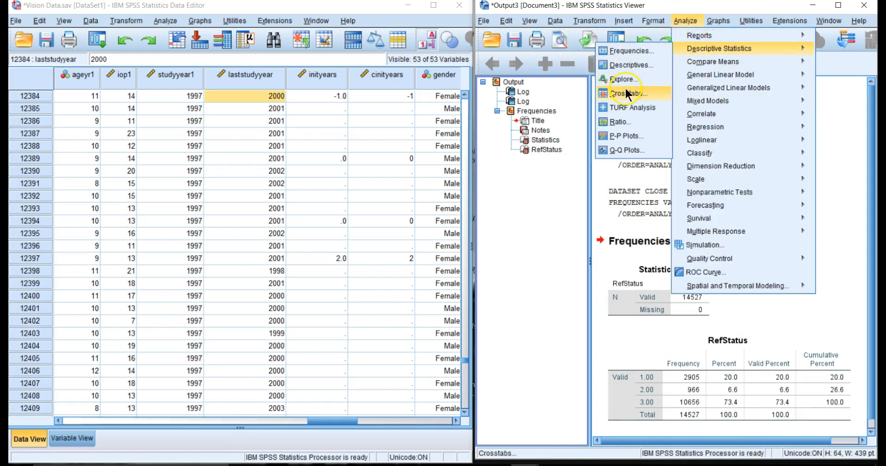
Step: Run Crosstabs with Myopia Status at Visit in rows and RefStatus in columns
click(623, 94)
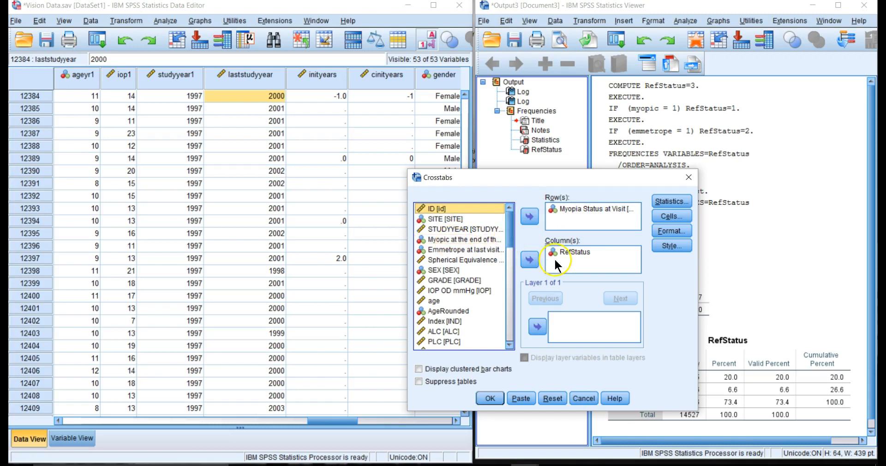
click(573, 252)
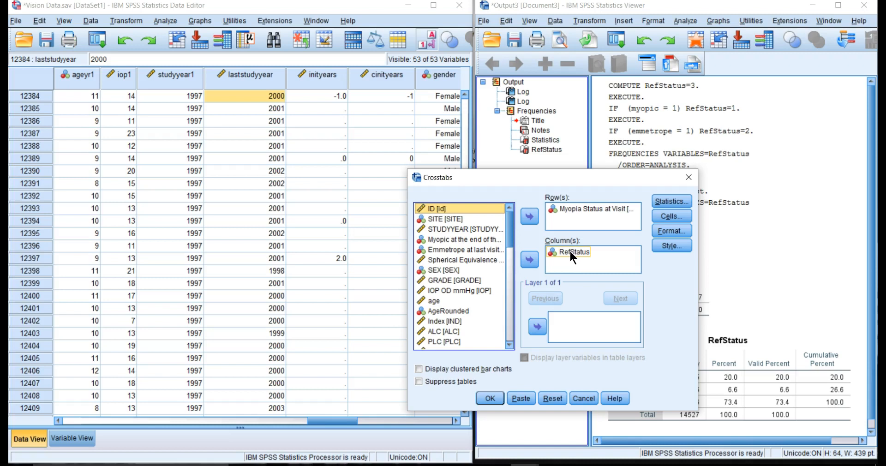
click(489, 398)
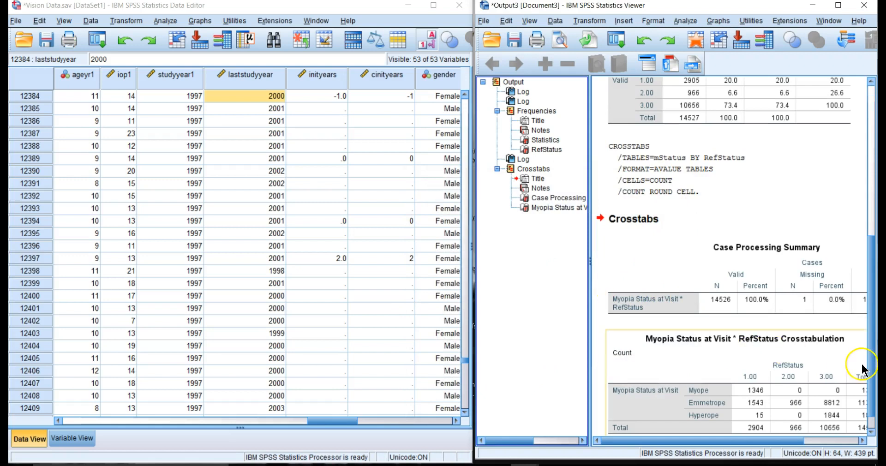
scroll(down, 3)
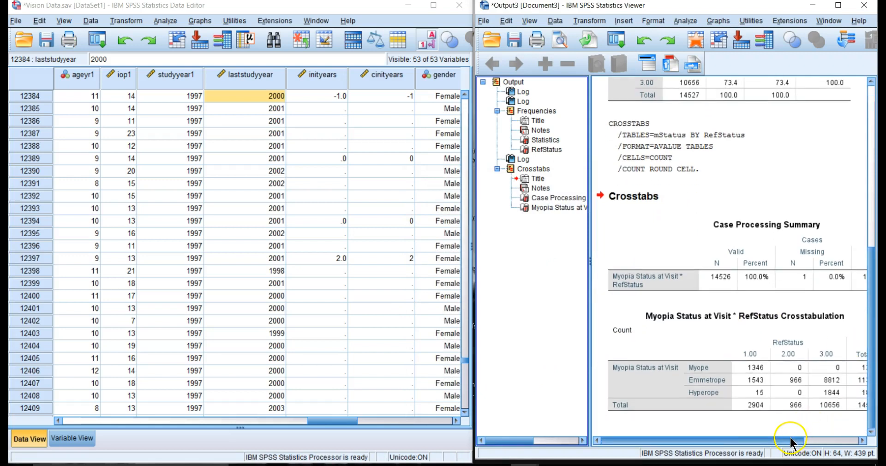
scroll(right, 3)
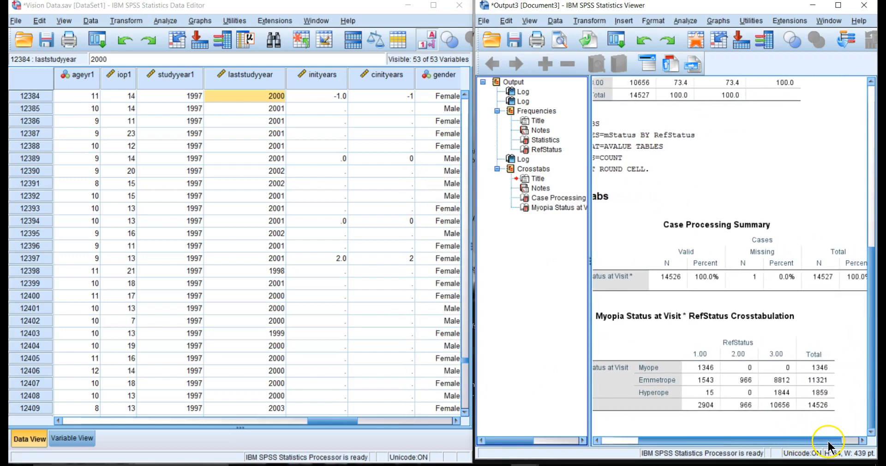
click(706, 364)
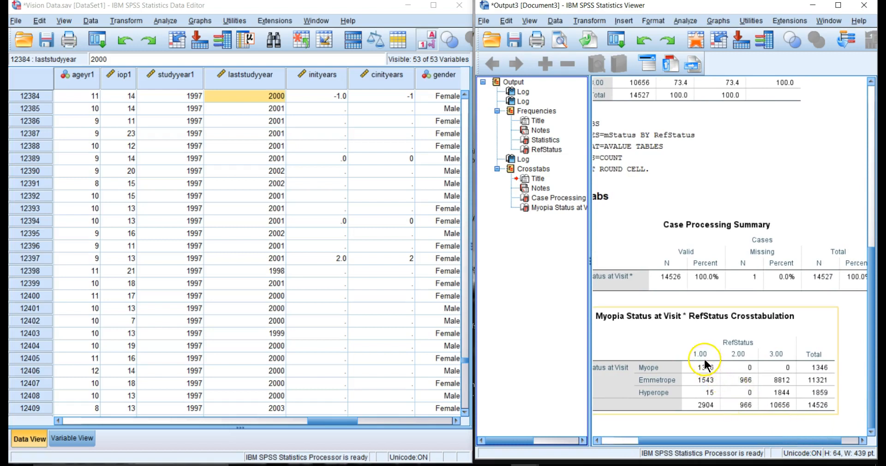
mouse_move(668, 385)
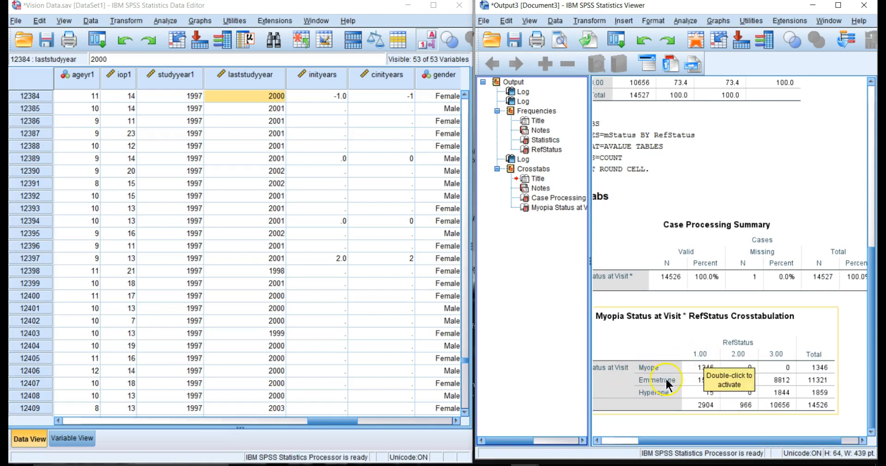
mouse_move(696, 404)
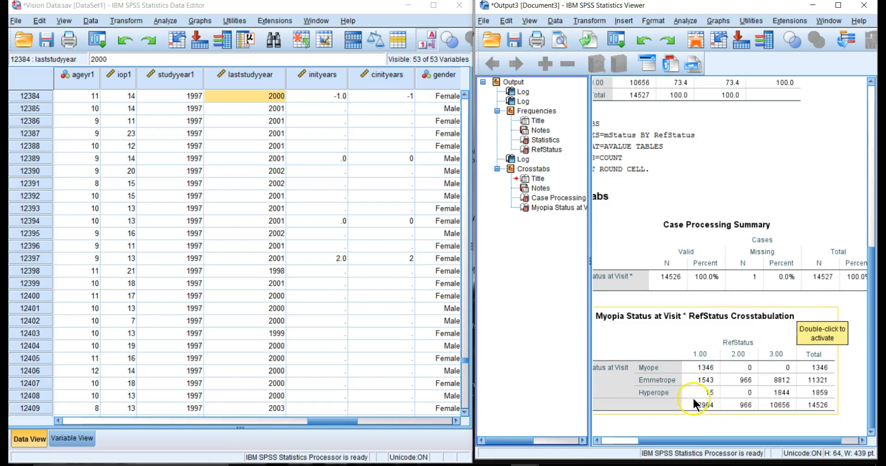
mouse_move(705, 400)
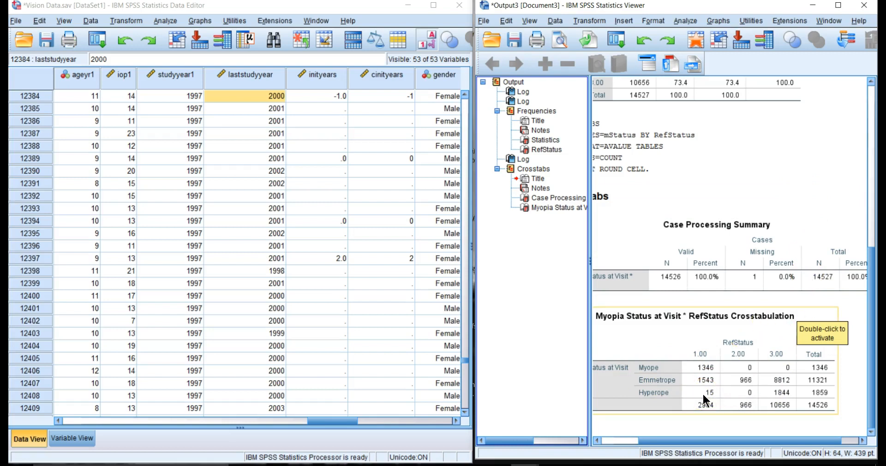
mouse_move(706, 389)
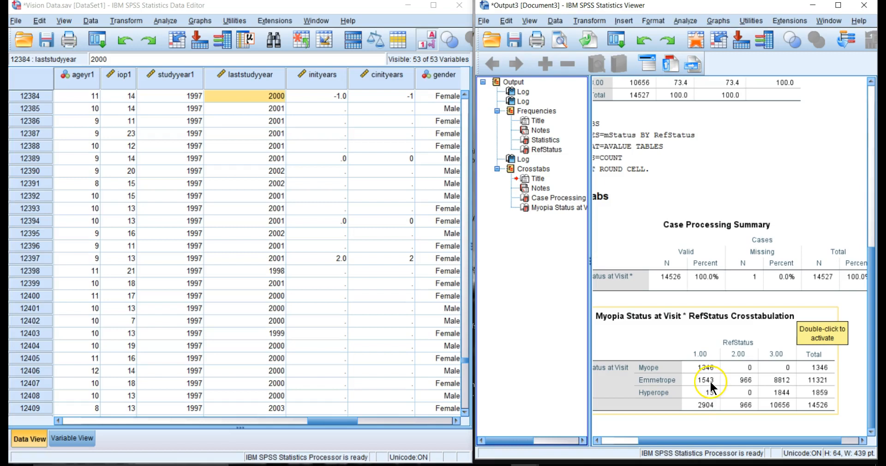
mouse_move(692, 375)
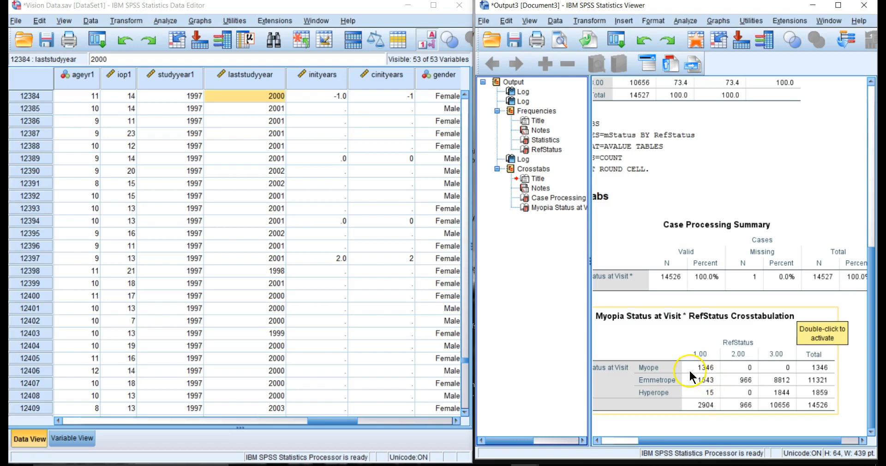
mouse_move(682, 378)
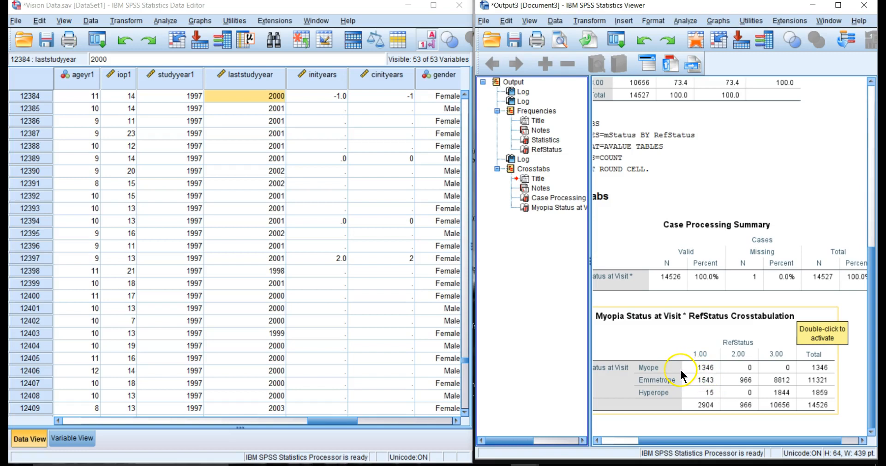
mouse_move(707, 376)
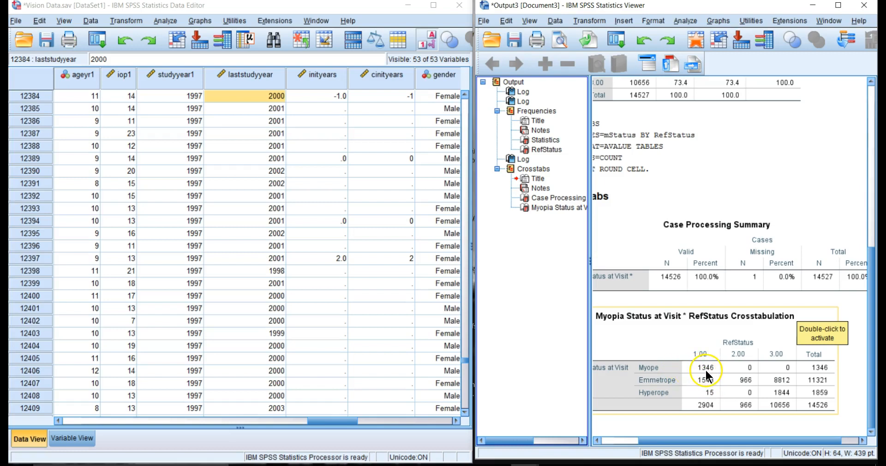
mouse_move(683, 364)
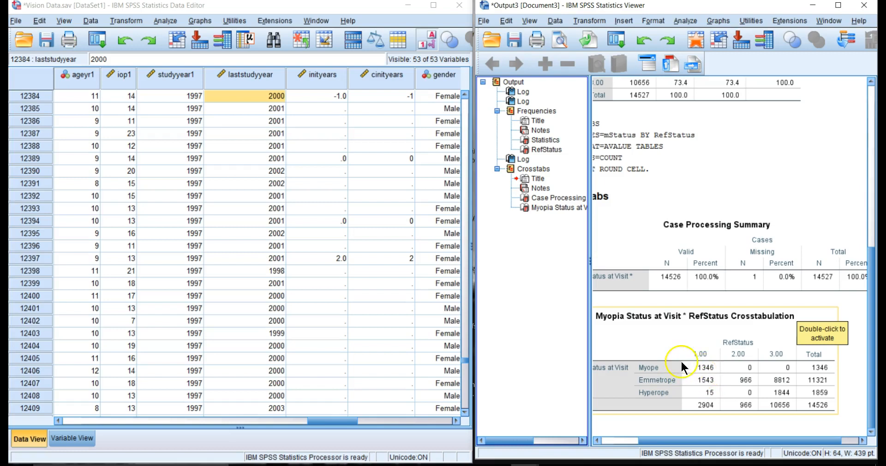
mouse_move(660, 354)
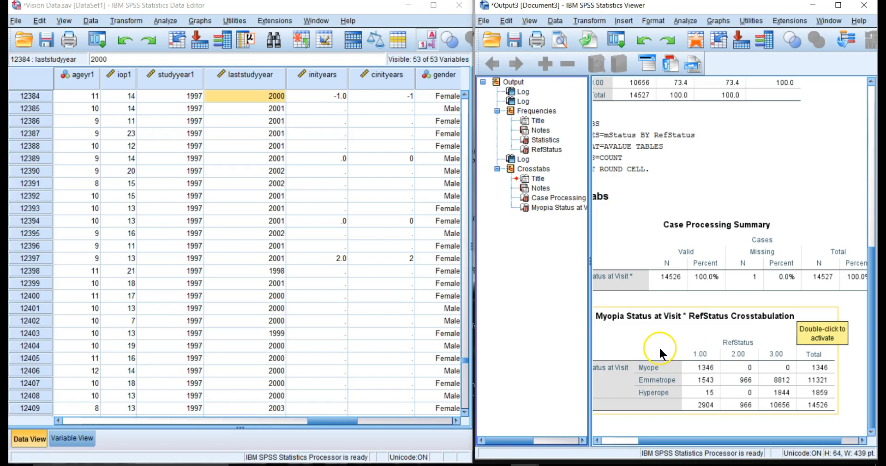
mouse_move(660, 347)
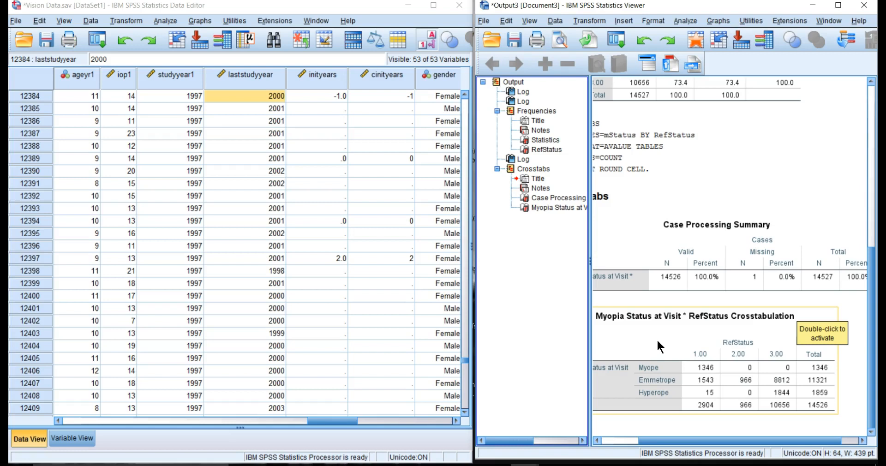
mouse_move(682, 348)
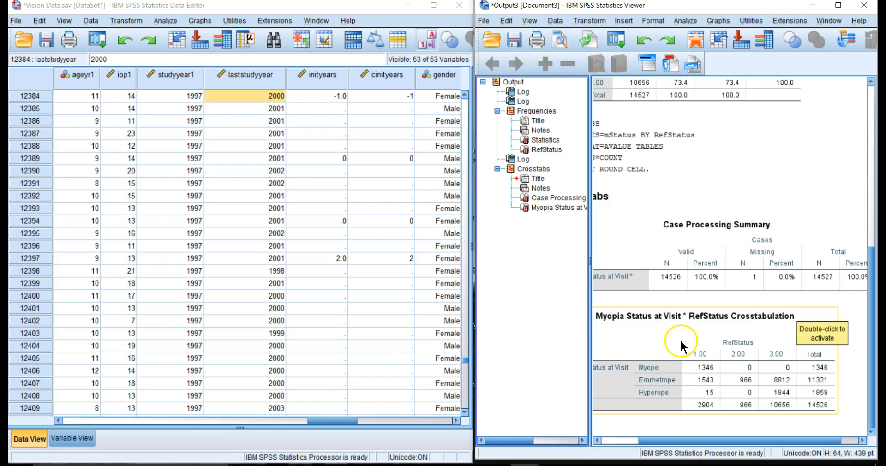
mouse_move(695, 373)
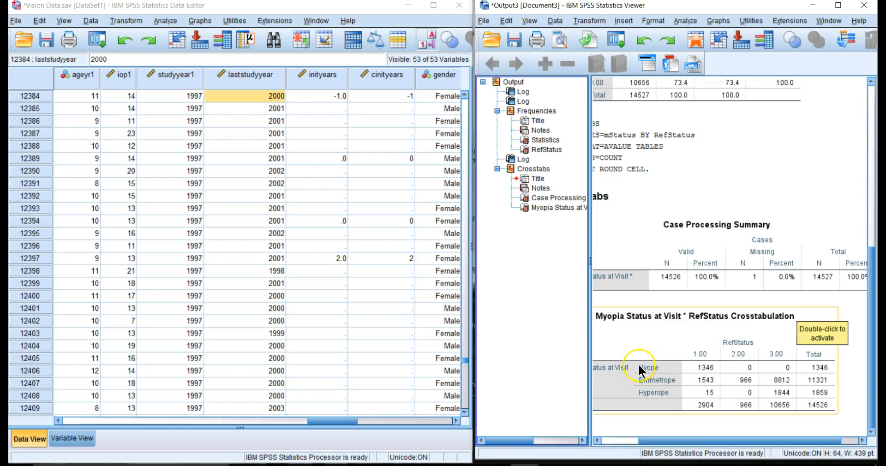
mouse_move(665, 373)
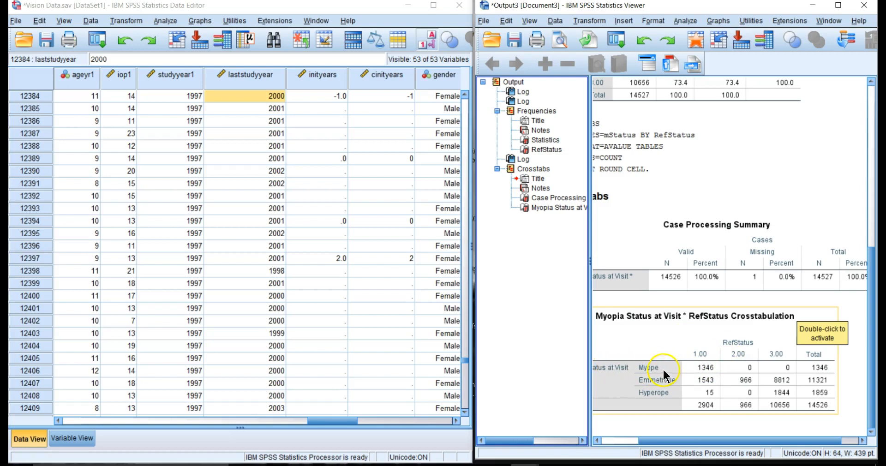
mouse_move(738, 348)
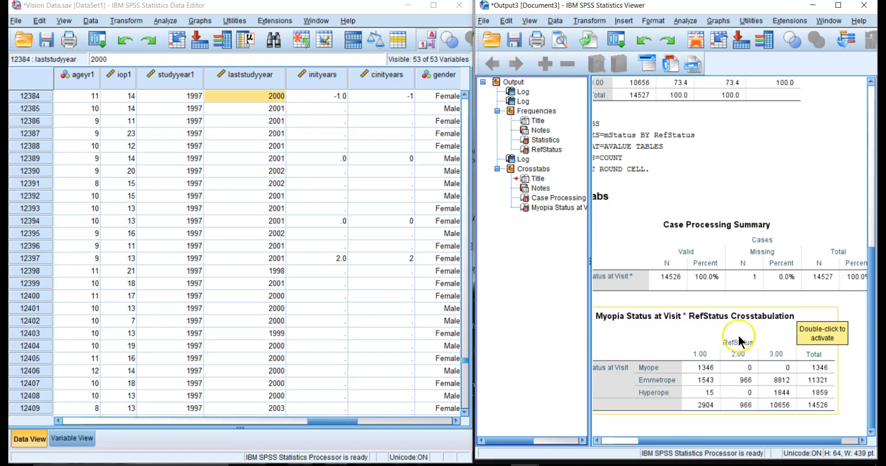
Step: Apply a Select Cases filter with the condition refstatus=mStatus
click(554, 20)
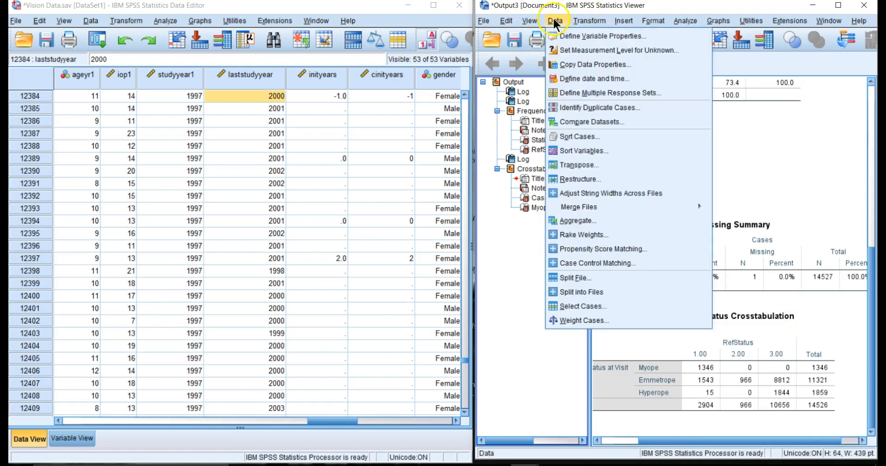
mouse_move(572, 306)
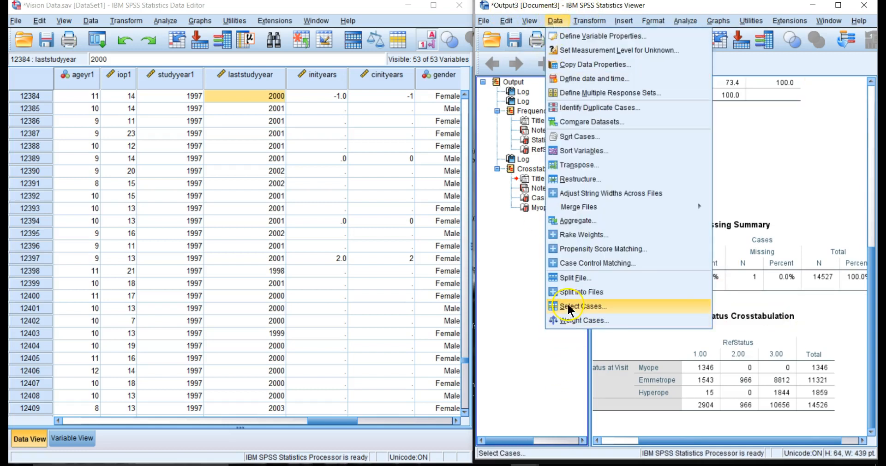
click(582, 307)
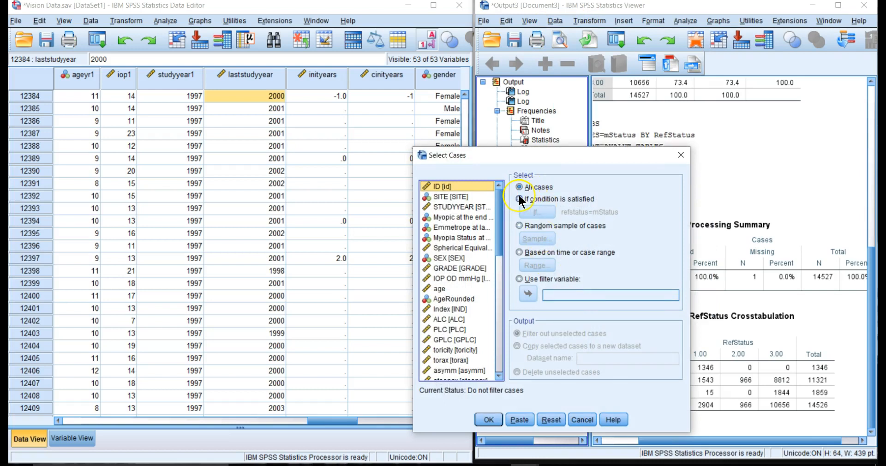
click(519, 199)
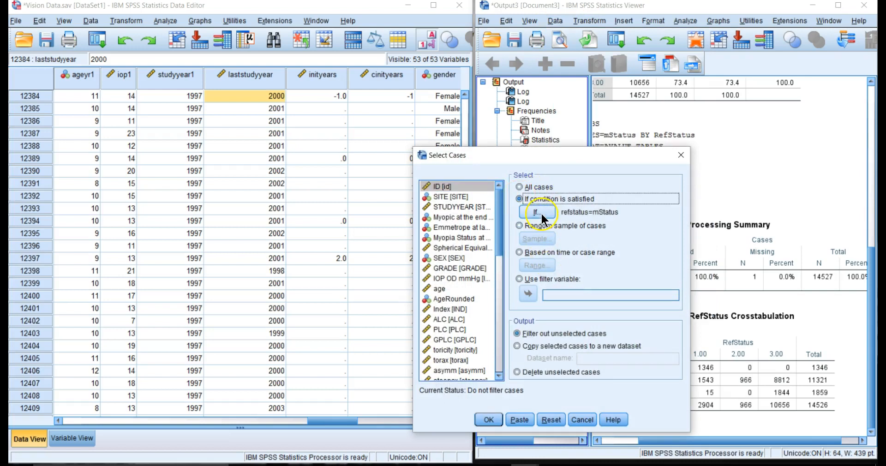
click(536, 213)
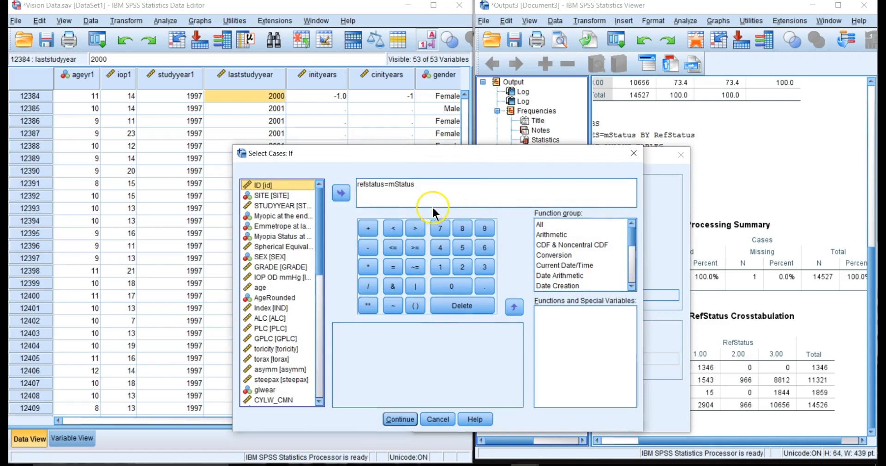
click(384, 185)
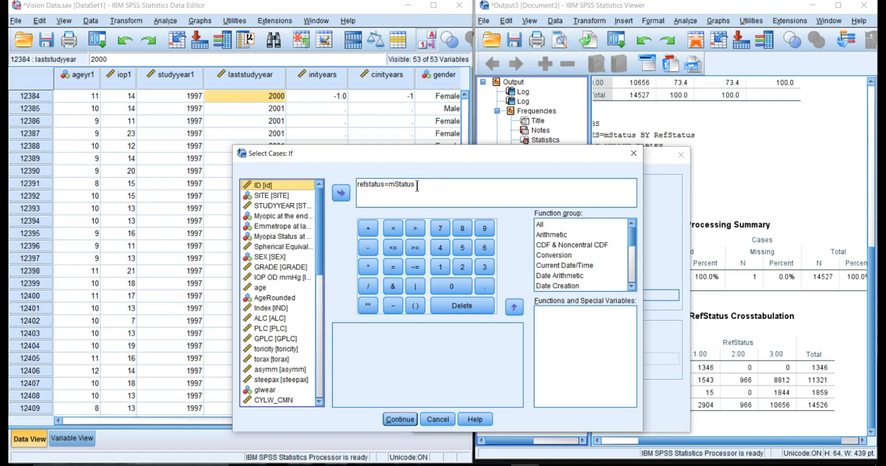
mouse_move(406, 402)
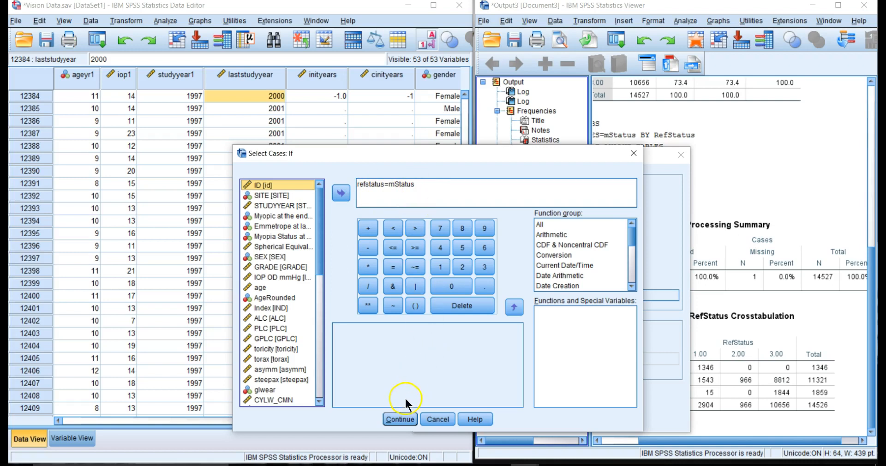
click(400, 419)
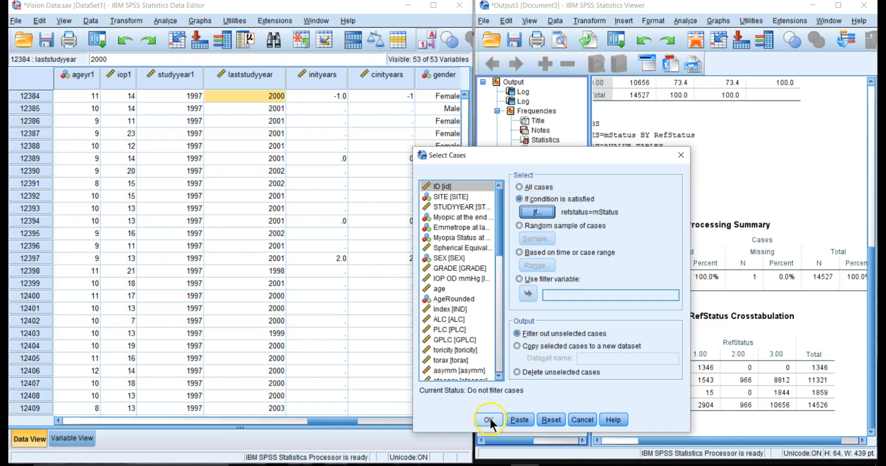
click(490, 419)
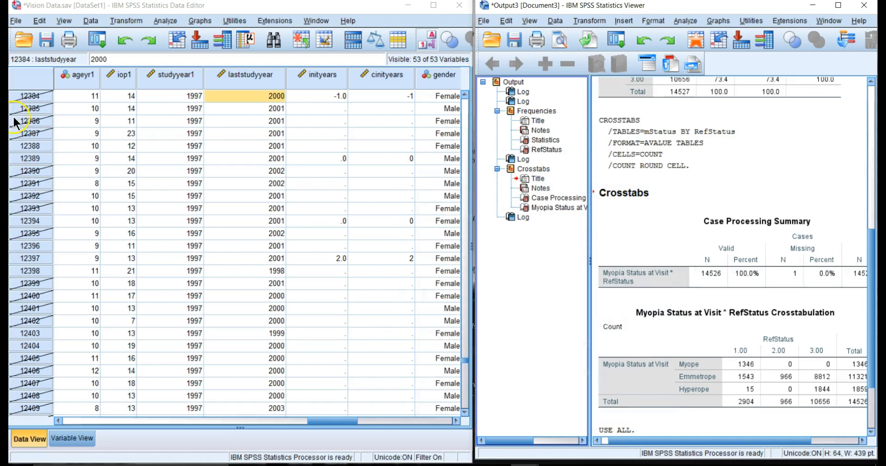
mouse_move(30, 287)
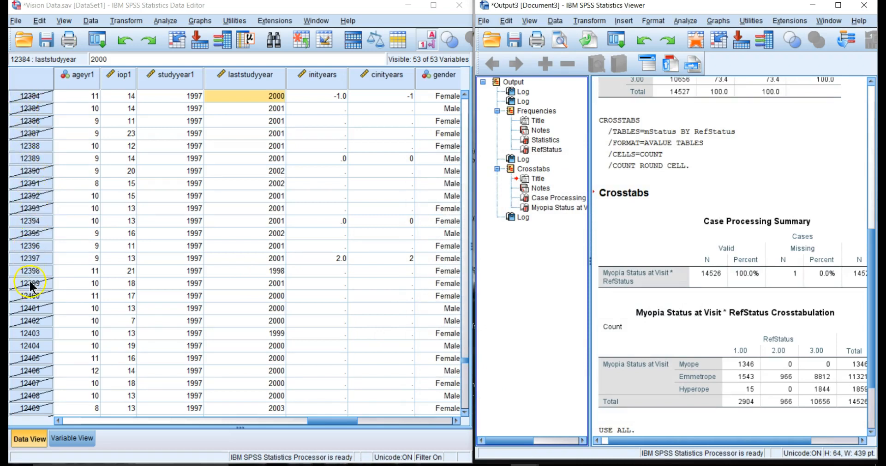
mouse_move(29, 106)
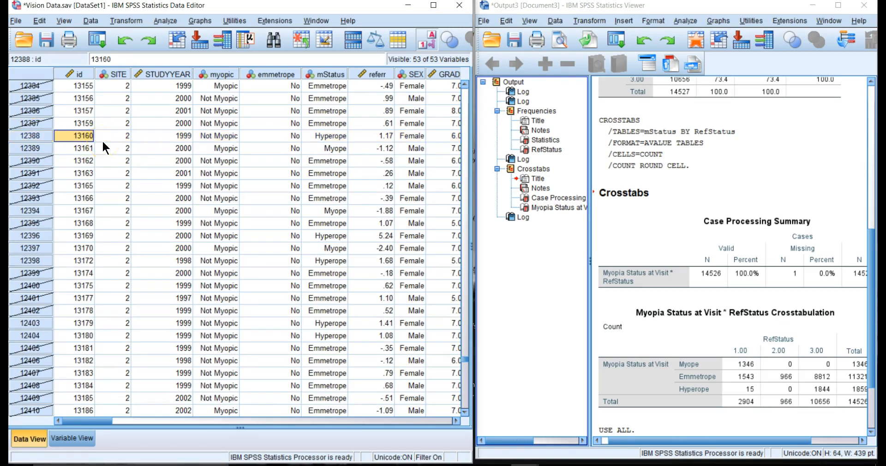
click(169, 136)
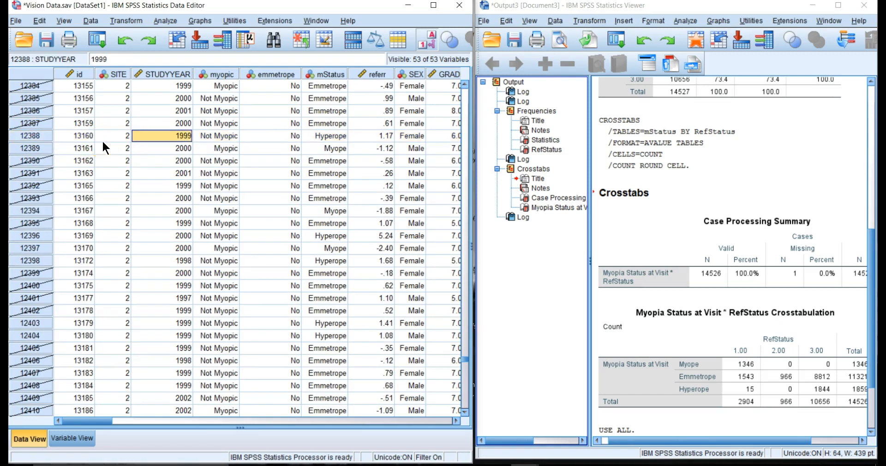
click(218, 135)
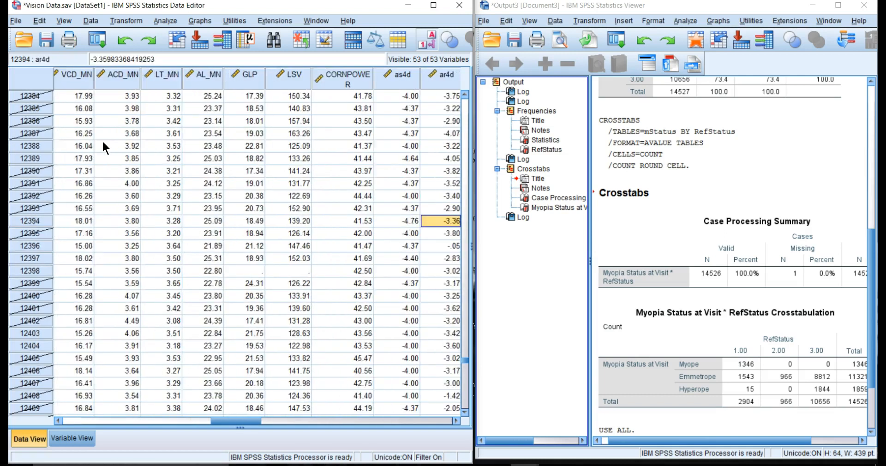
scroll(right, 3)
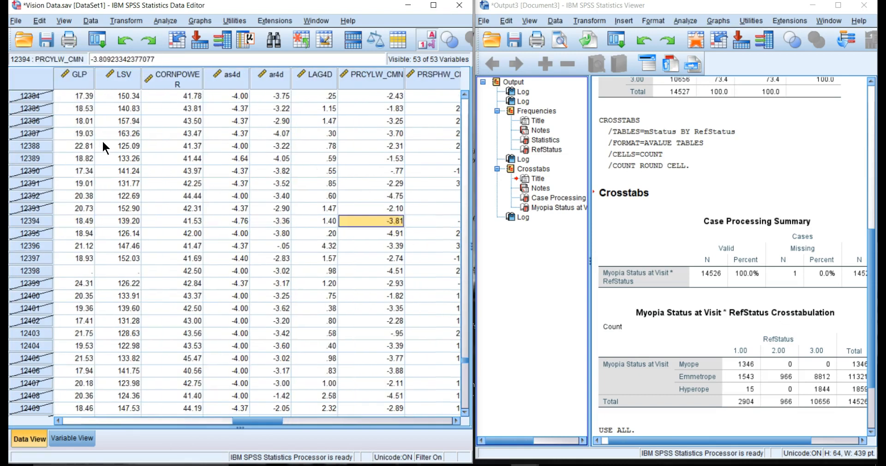
scroll(right, 3)
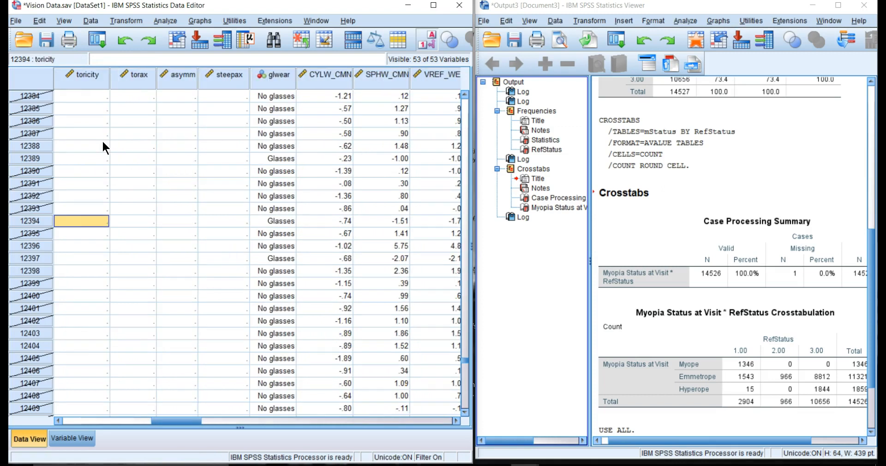
scroll(left, 3)
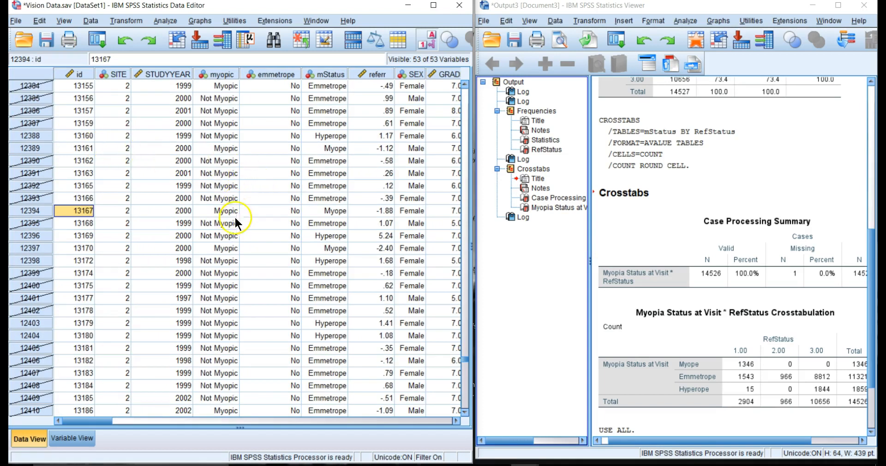
click(219, 210)
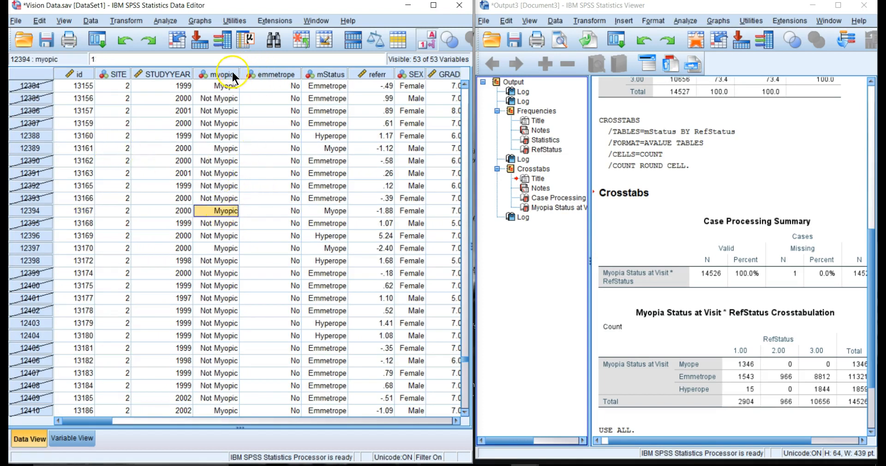
mouse_move(311, 74)
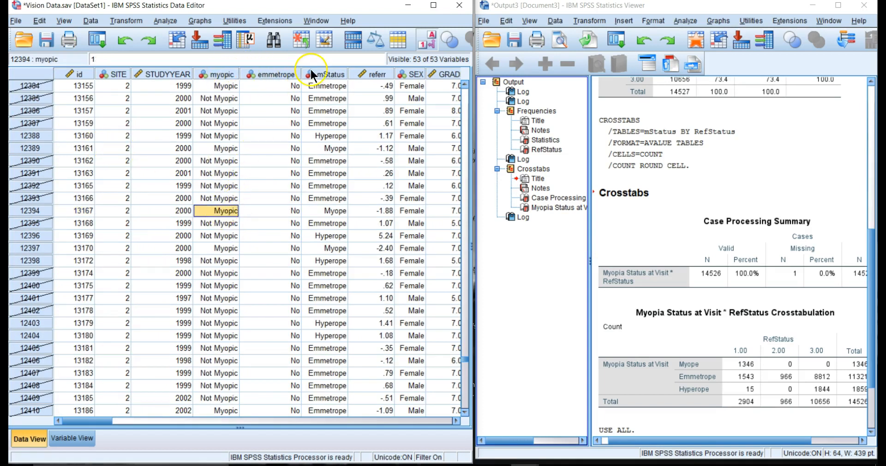
mouse_move(327, 213)
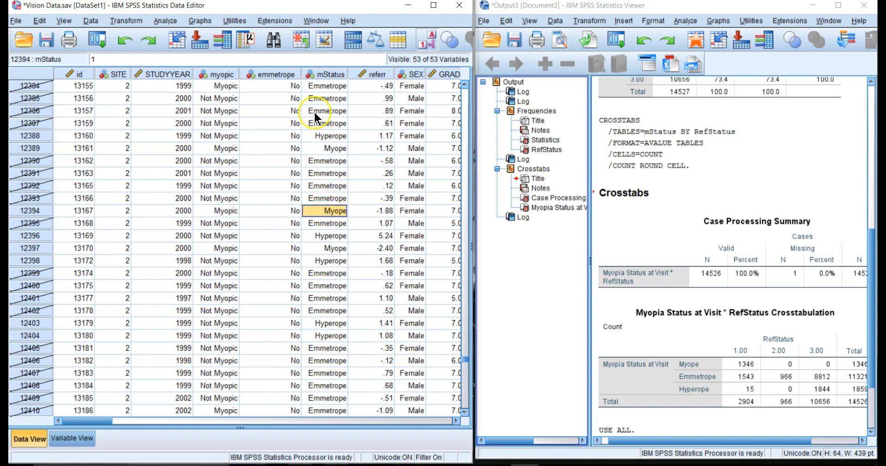
mouse_move(330, 77)
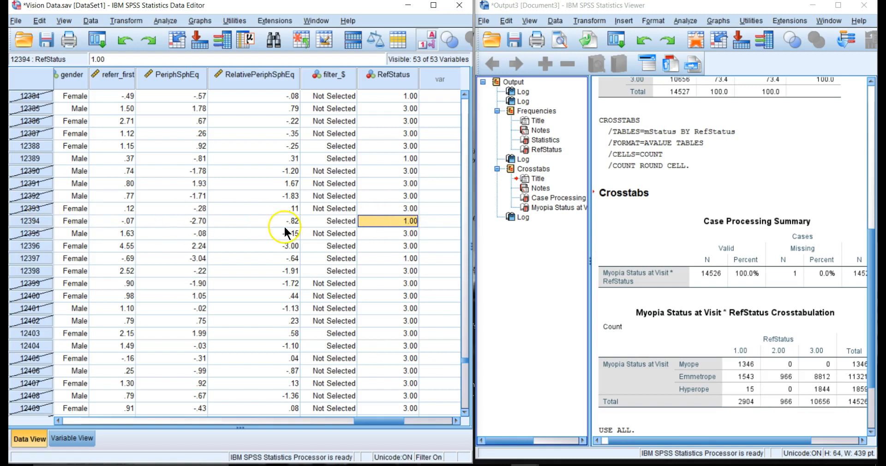
click(399, 208)
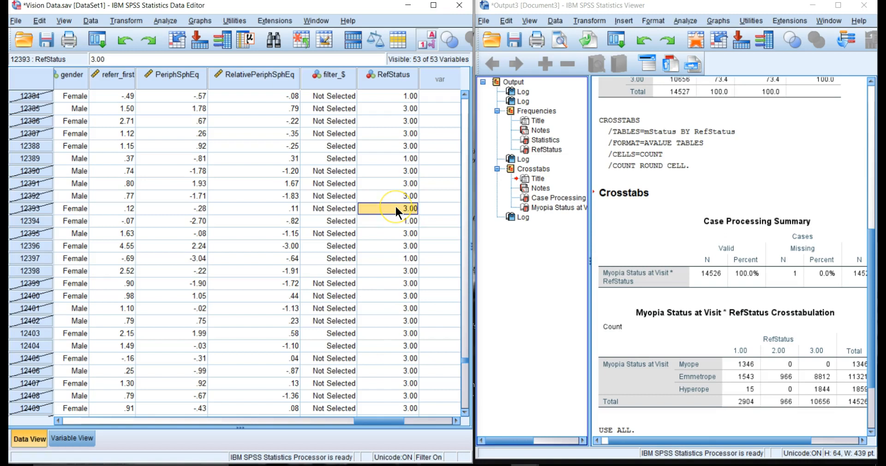
click(172, 208)
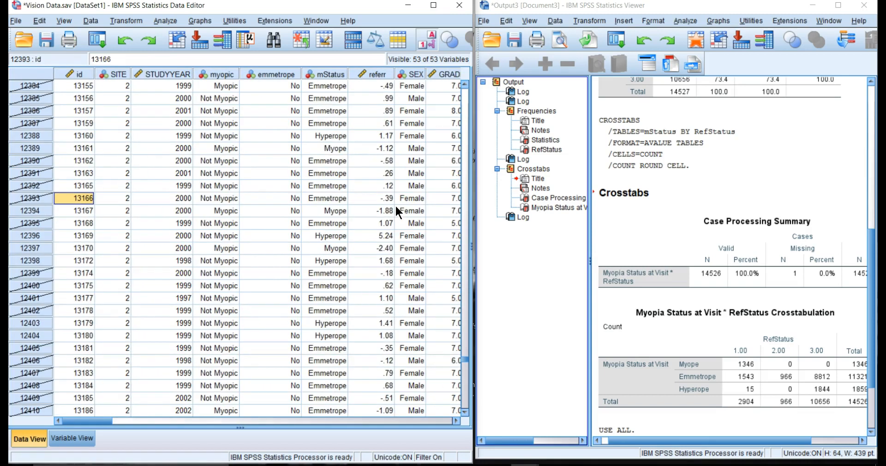
click(326, 198)
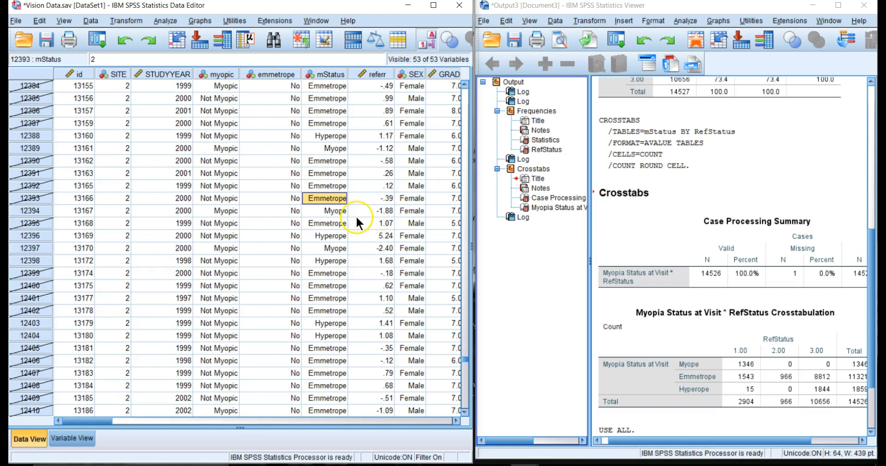
mouse_move(318, 170)
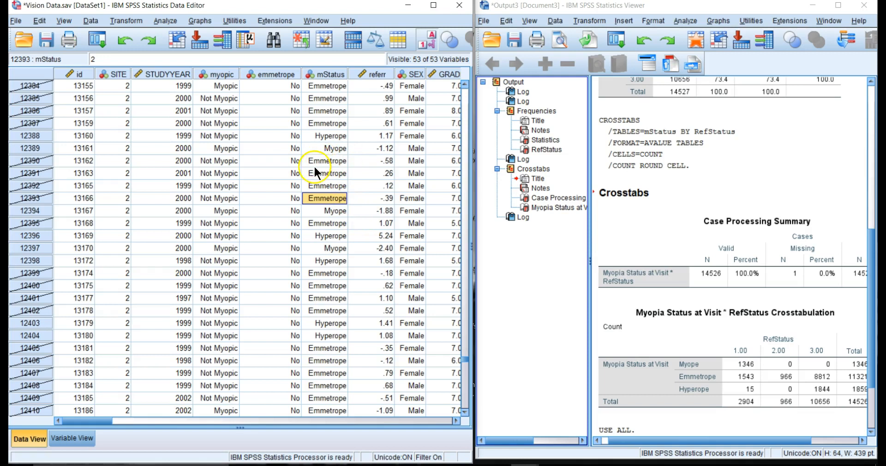
mouse_move(313, 338)
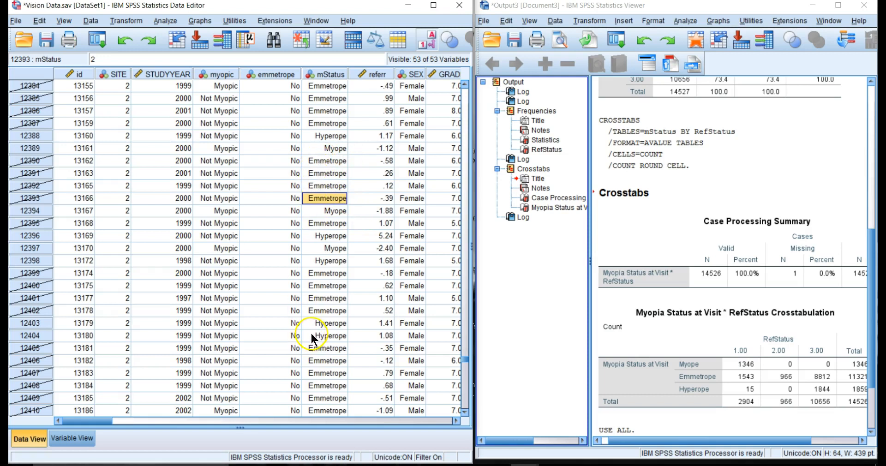
mouse_move(295, 303)
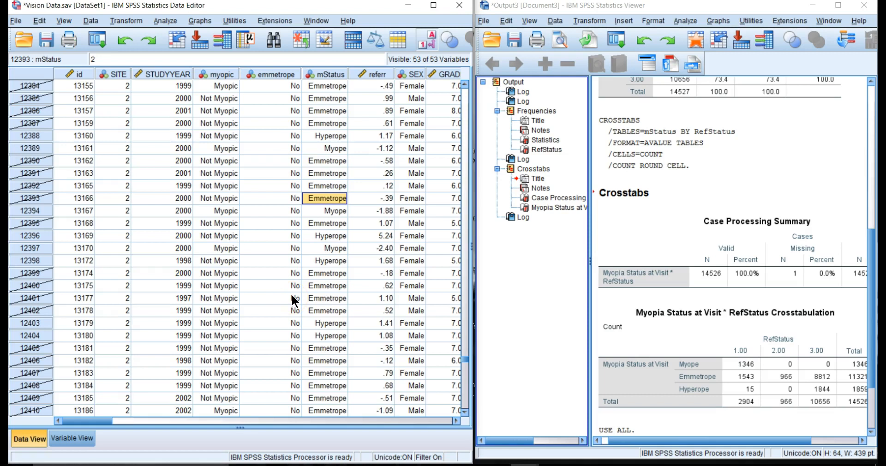
mouse_move(159, 428)
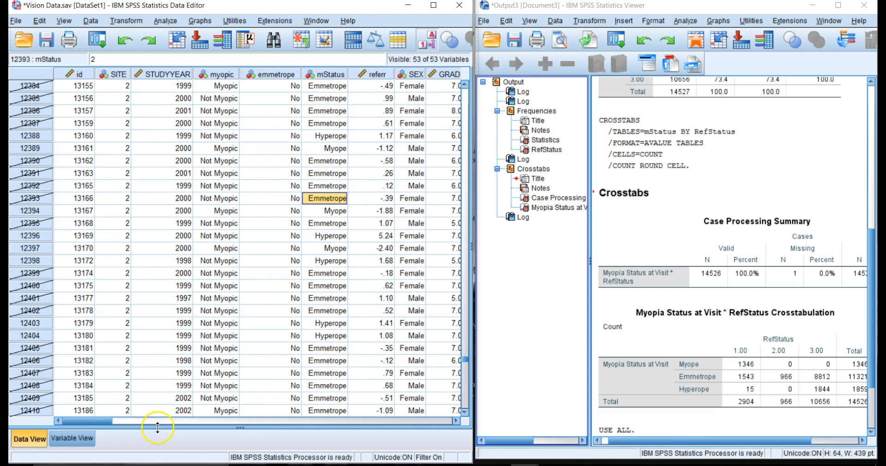
scroll(right, 3)
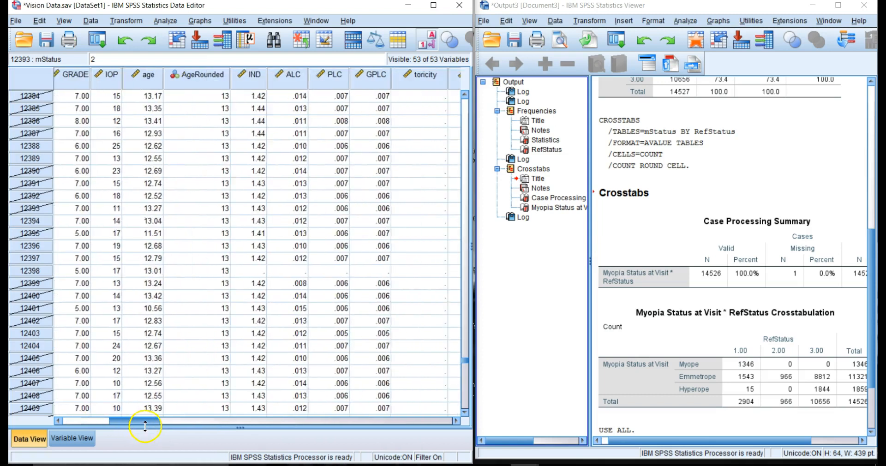
scroll(right, 3)
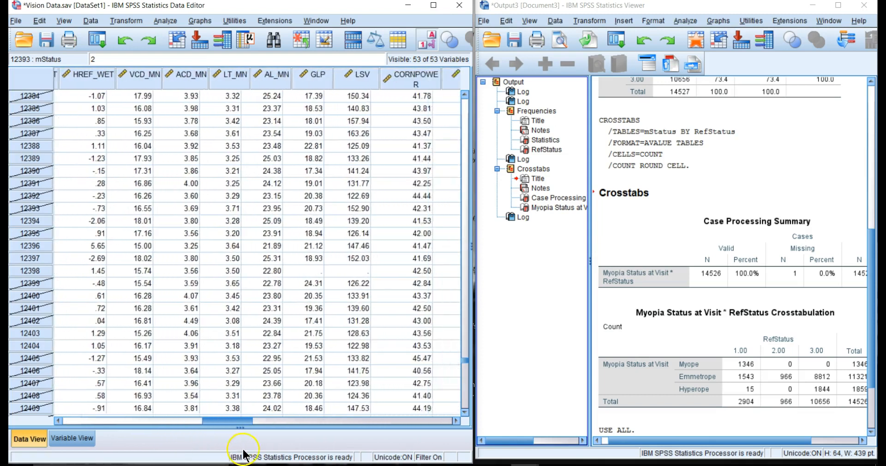
scroll(right, 3)
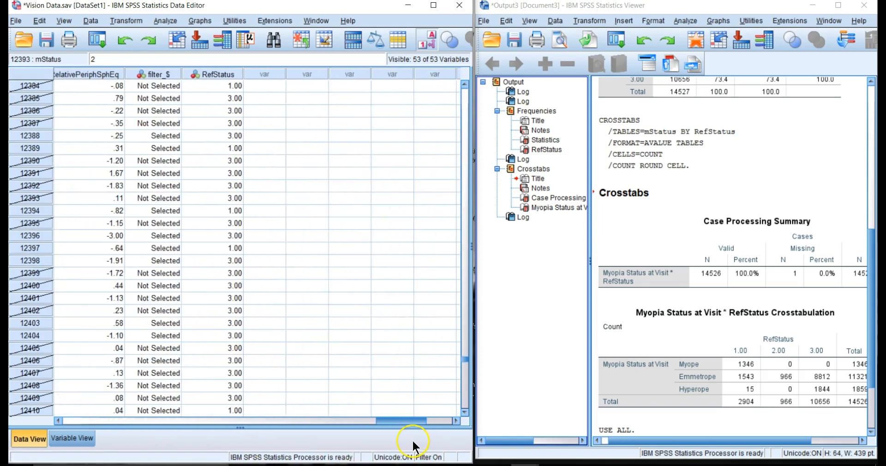
scroll(left, 3)
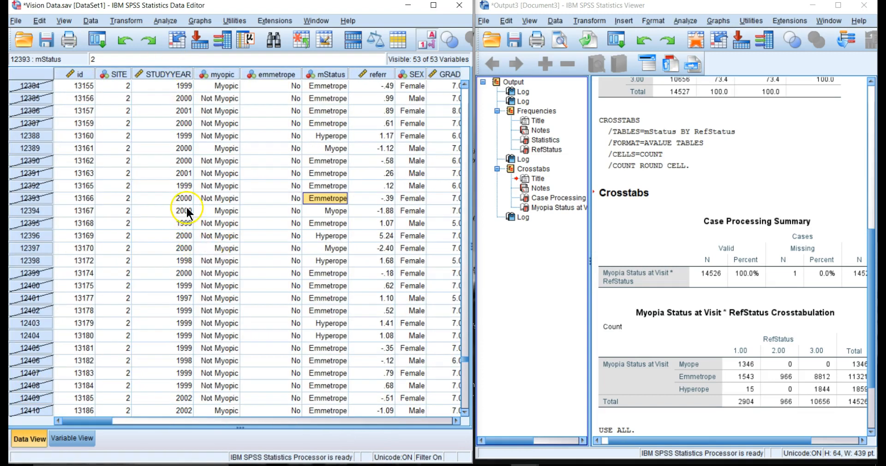
click(126, 21)
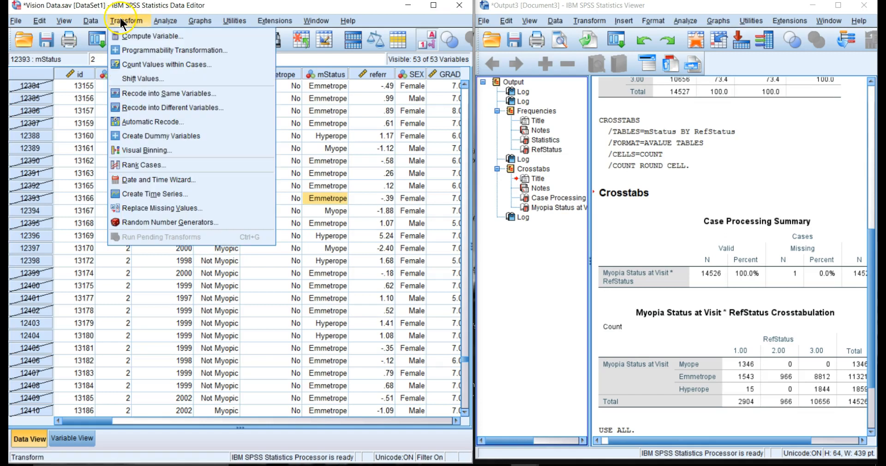
Step: Extend the filter condition to refstatus=mStatus & (STUDYYEAR=laststudyyear) and apply it
click(88, 20)
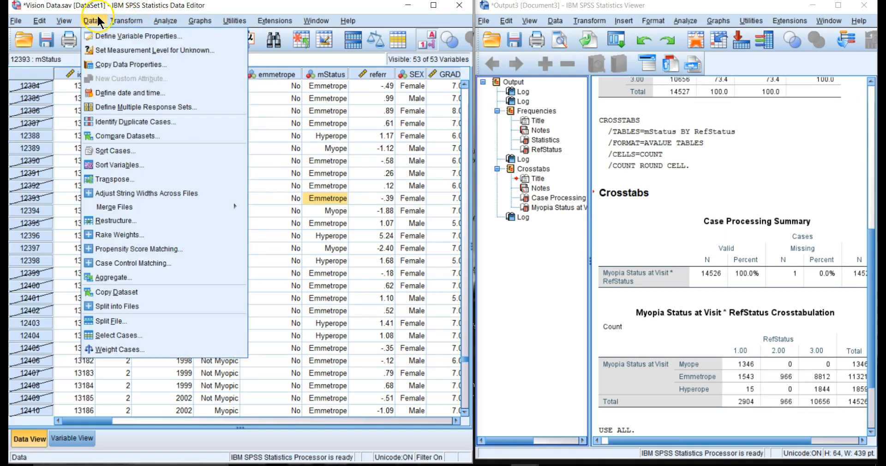
click(119, 335)
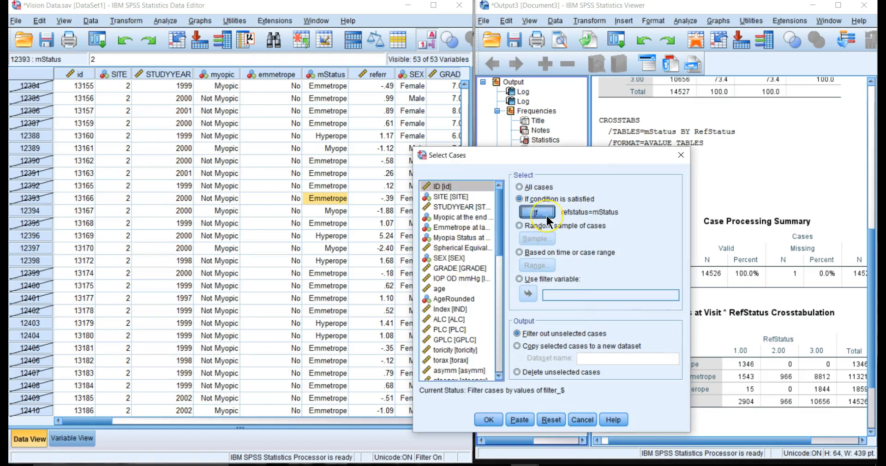
click(538, 212)
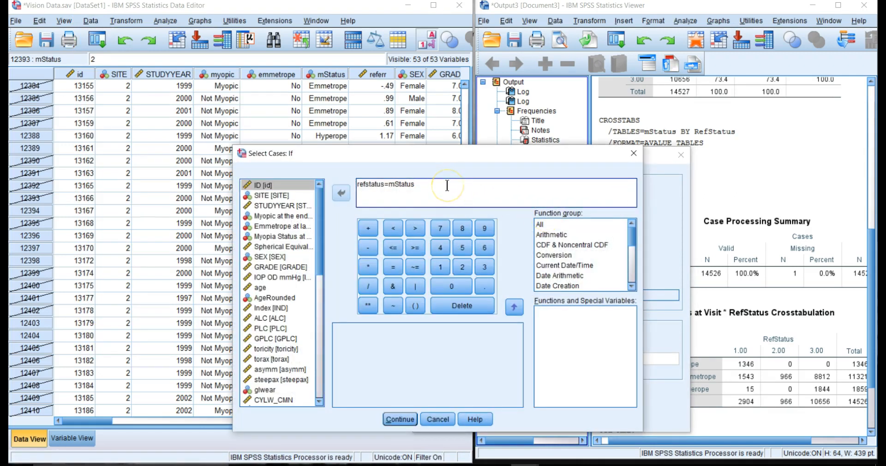
click(392, 286)
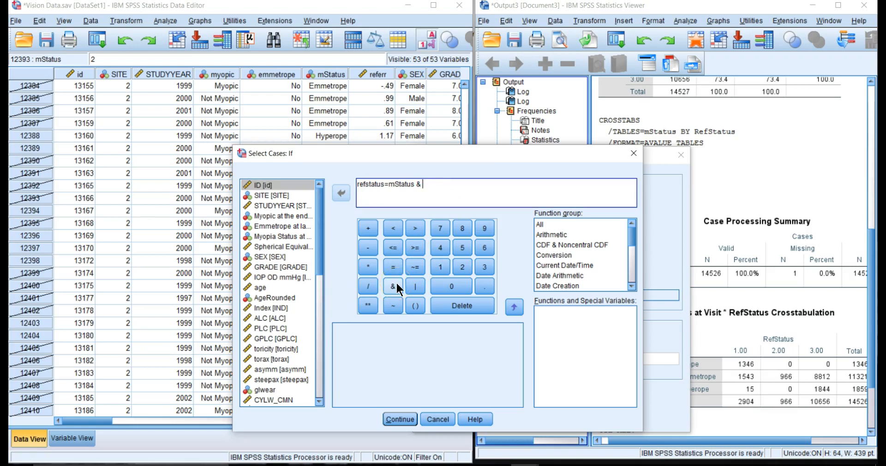
click(415, 305)
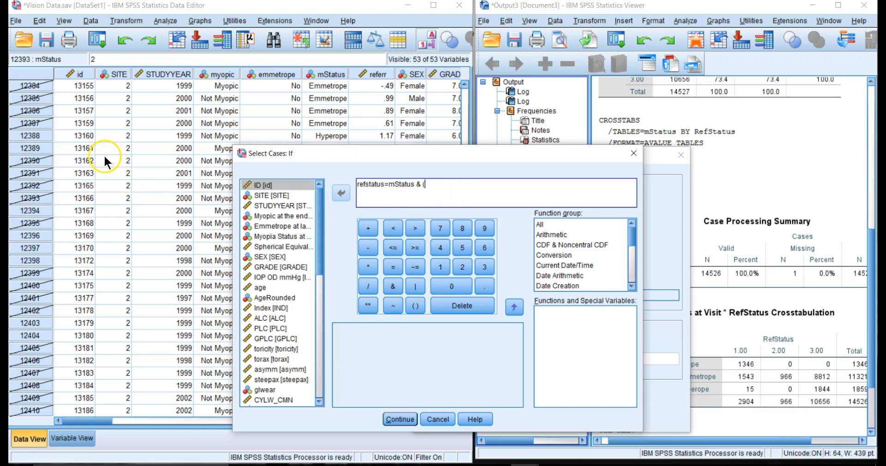
mouse_move(305, 242)
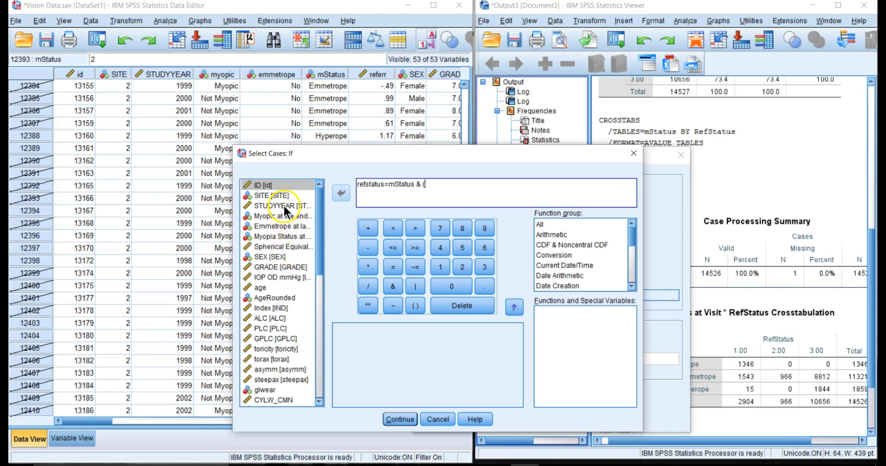
click(341, 193)
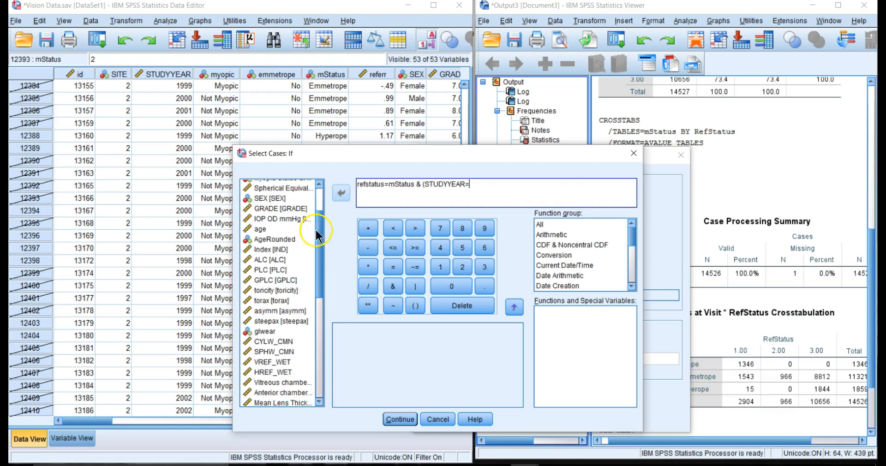
scroll(down, 3)
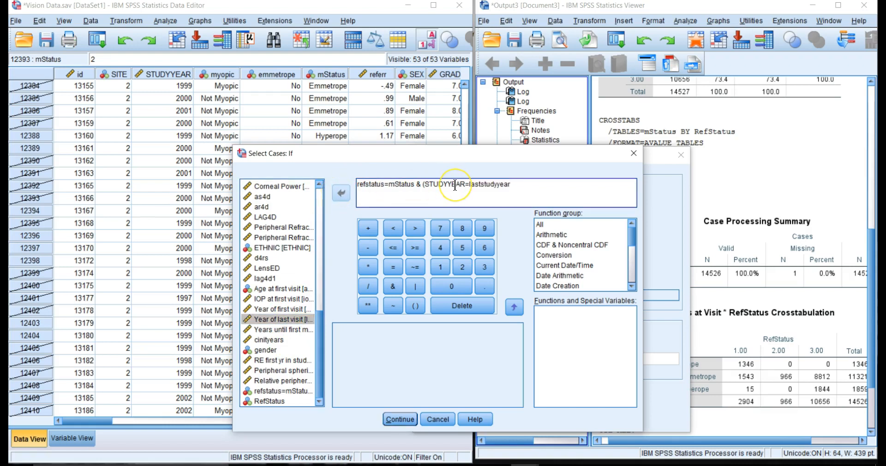
text())
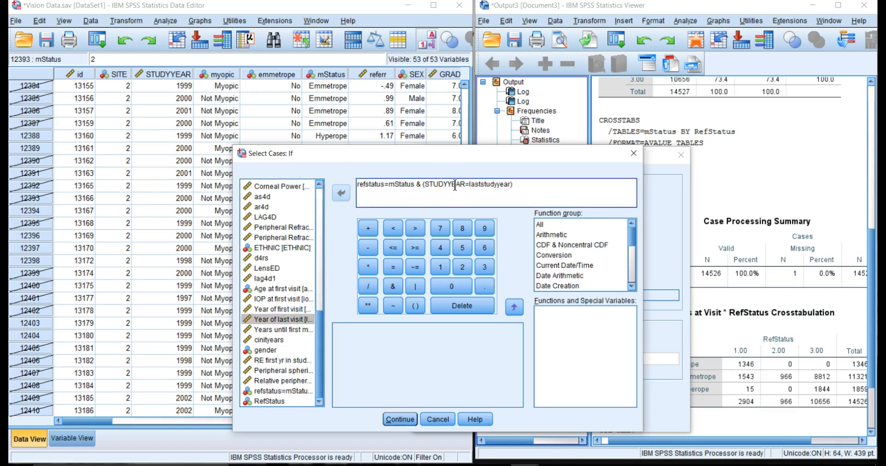
mouse_move(408, 413)
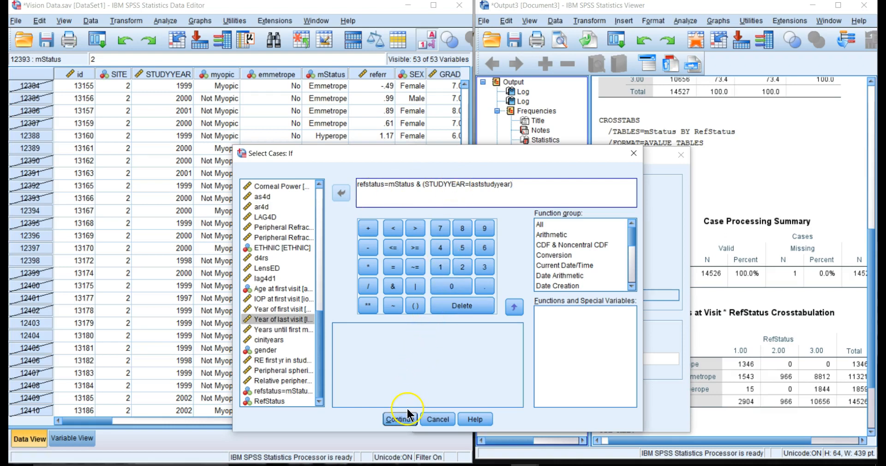
click(400, 419)
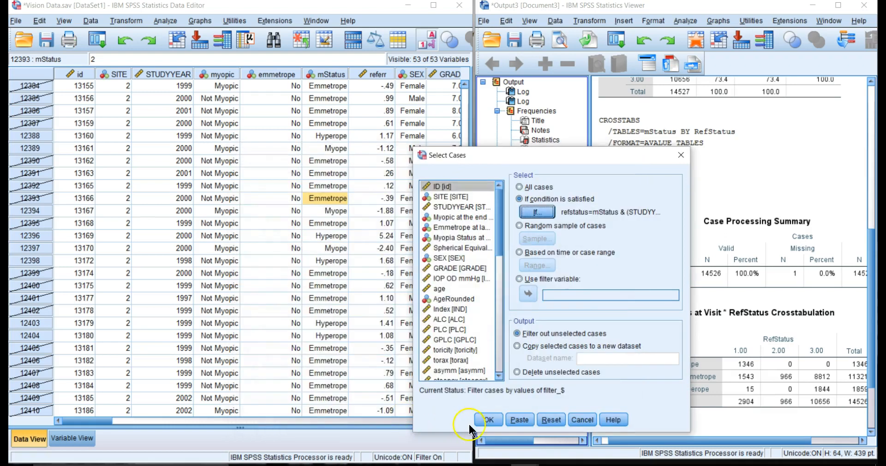
click(487, 419)
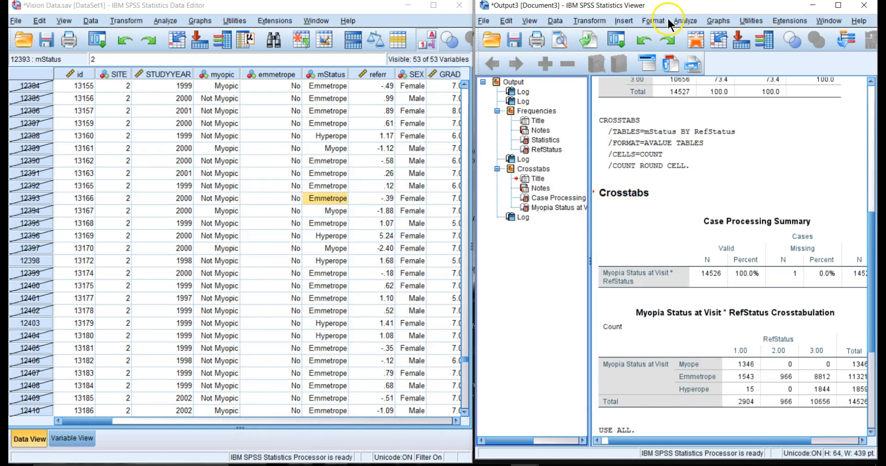
mouse_move(680, 22)
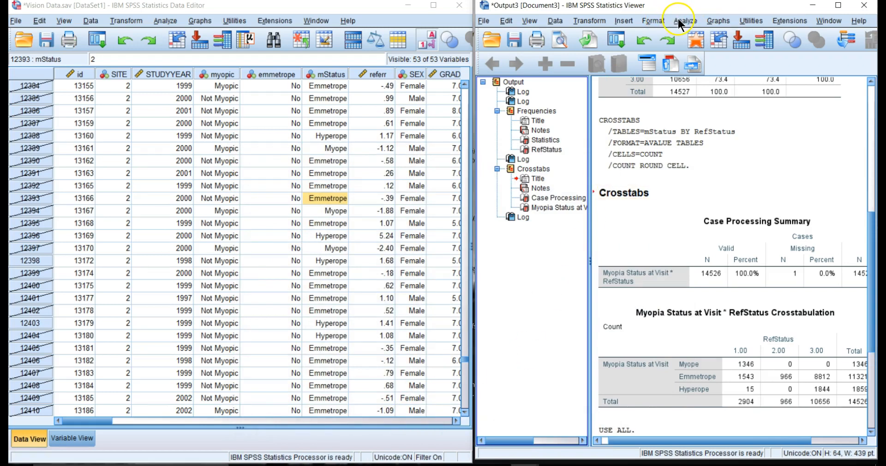
click(686, 20)
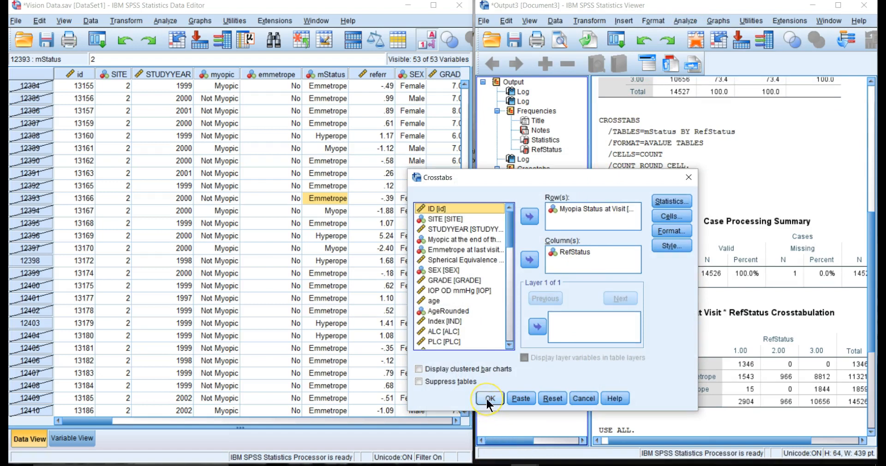
click(489, 399)
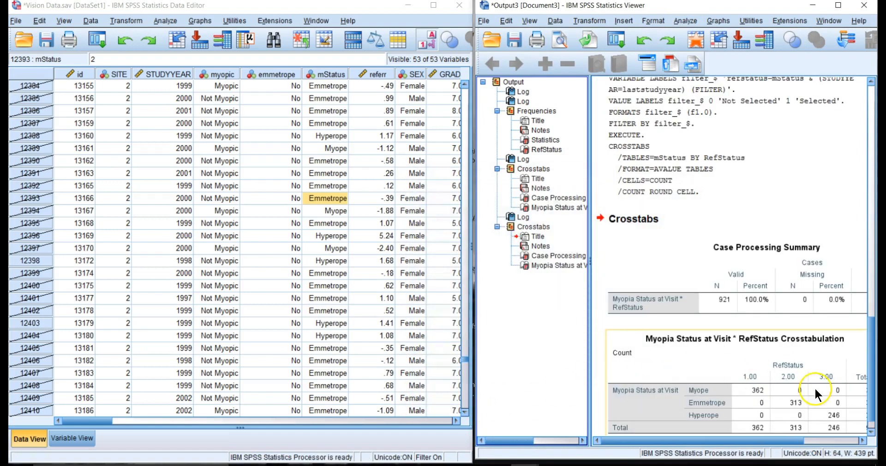
scroll(down, 3)
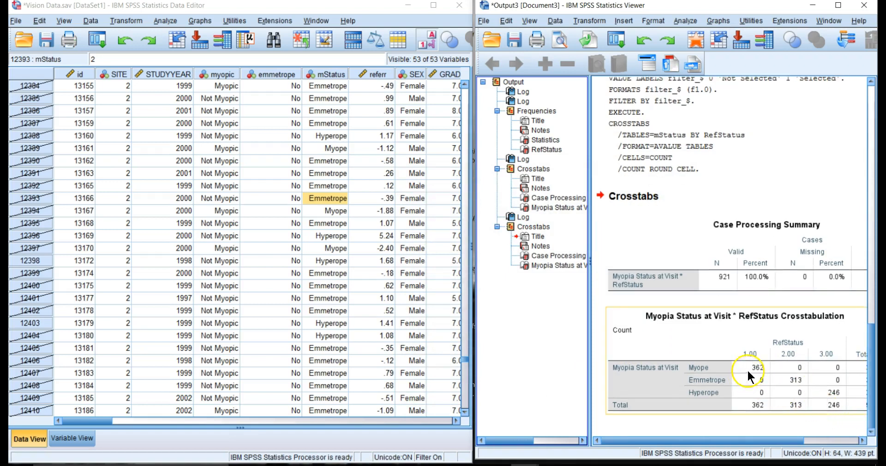
mouse_move(744, 391)
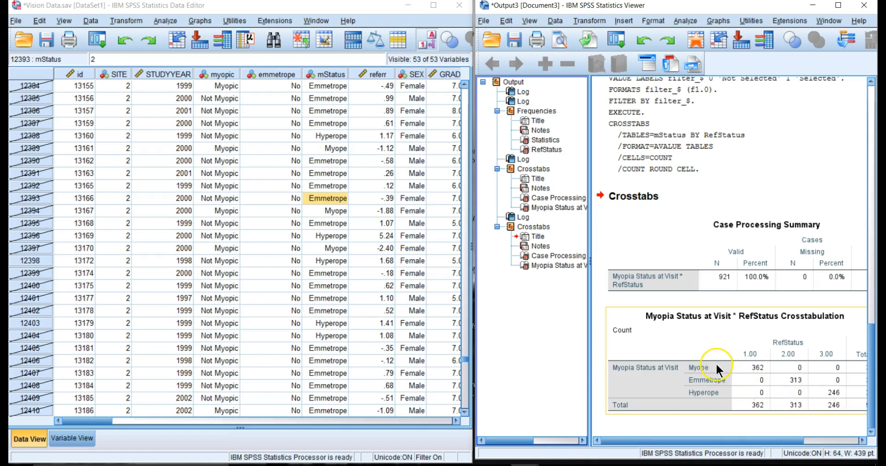
mouse_move(719, 368)
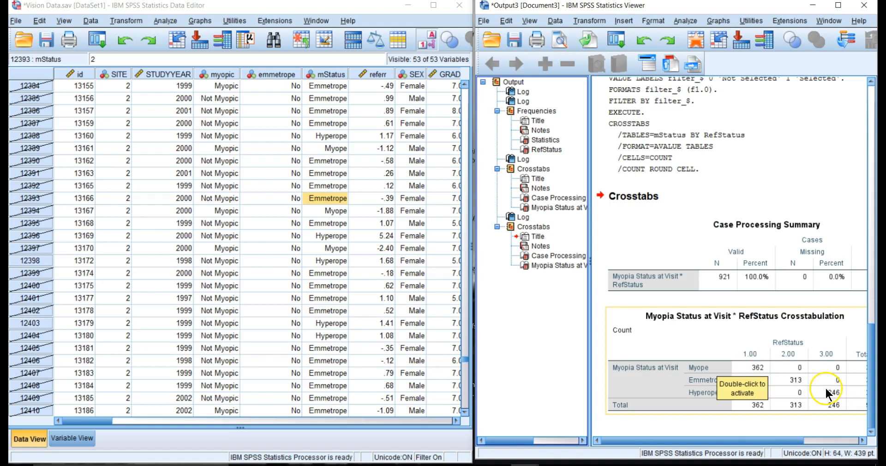
mouse_move(809, 427)
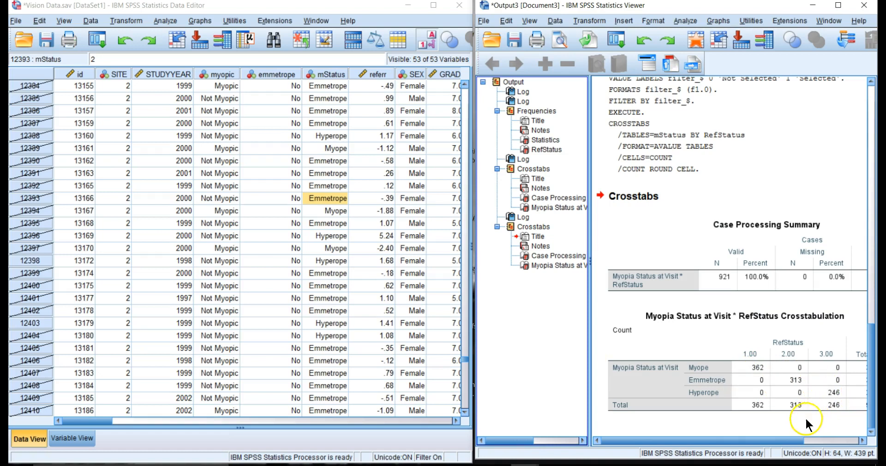
scroll(right, 3)
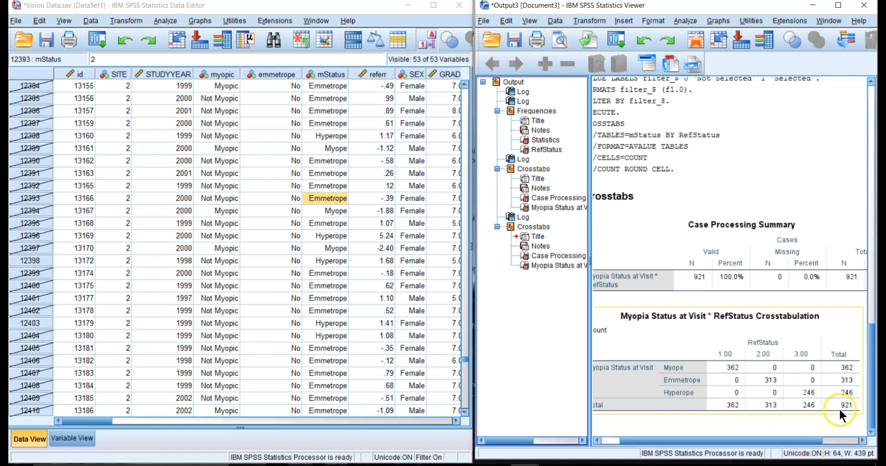
mouse_move(690, 324)
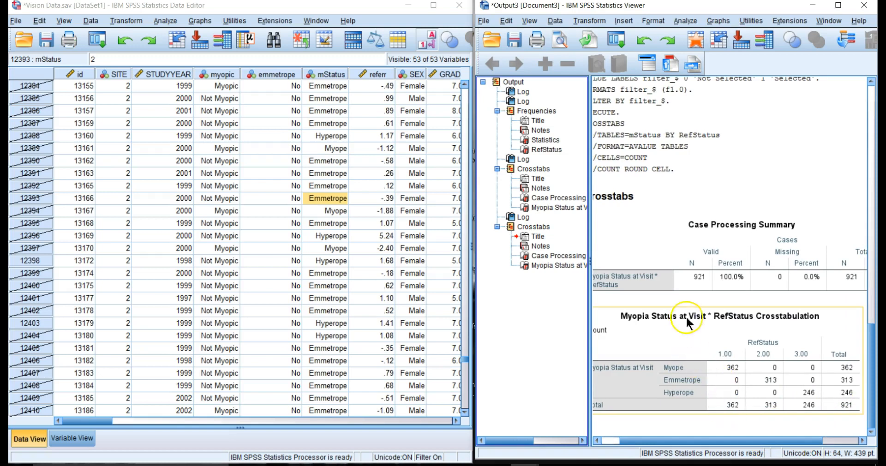
mouse_move(661, 341)
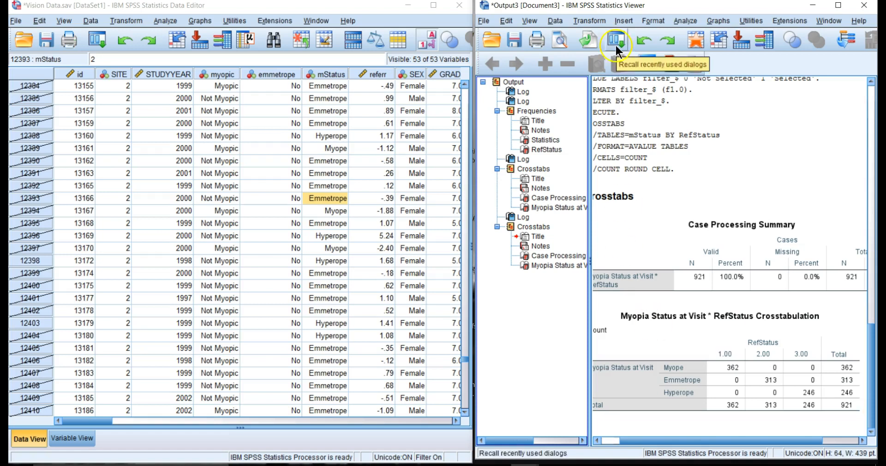
Step: Turn on Split File comparing groups, with RefStatus as the grouping variable
click(556, 20)
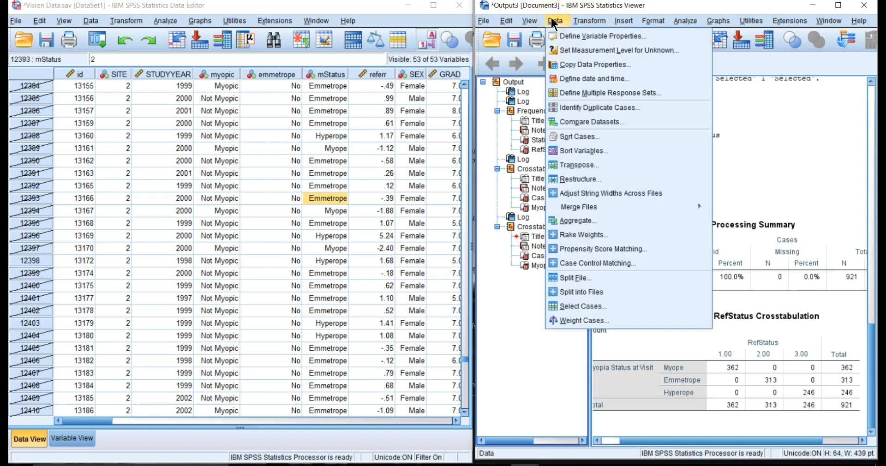
mouse_move(572, 278)
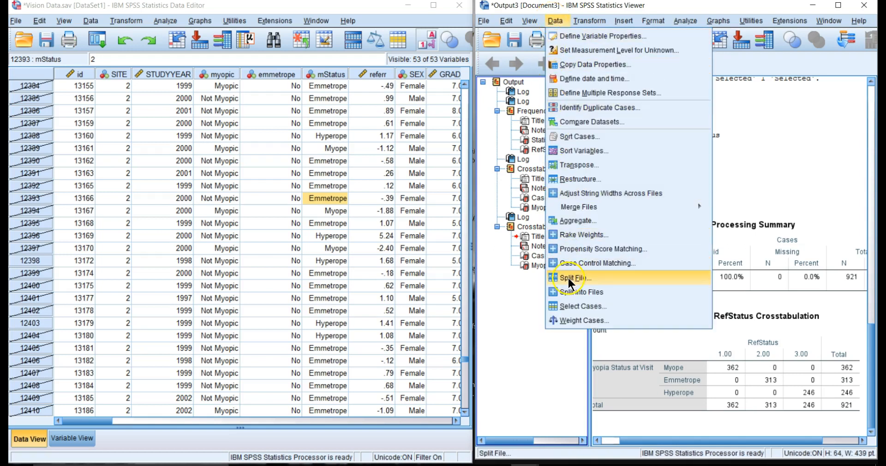
click(572, 278)
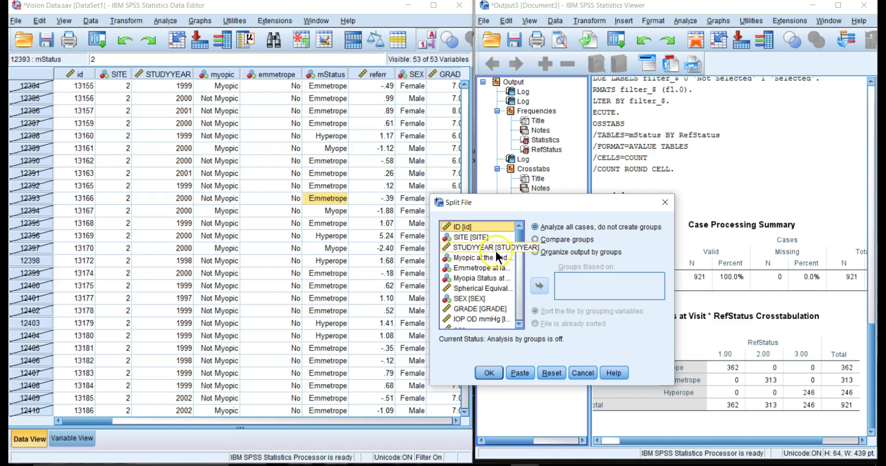
click(535, 240)
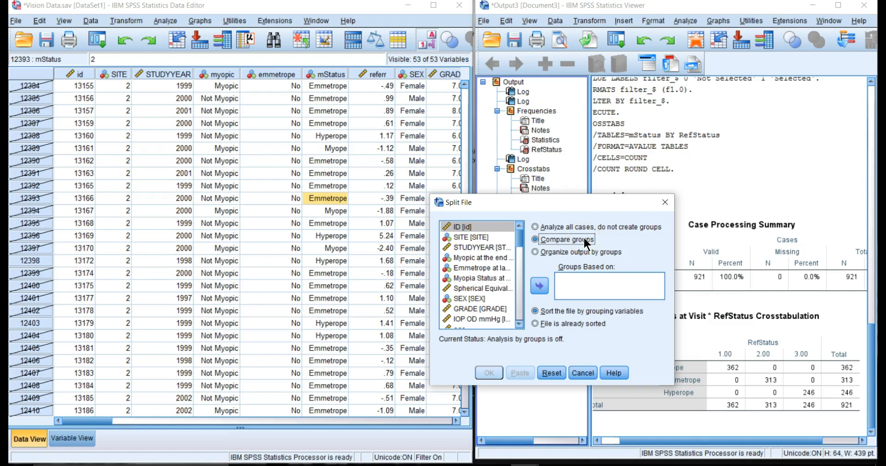
mouse_move(556, 246)
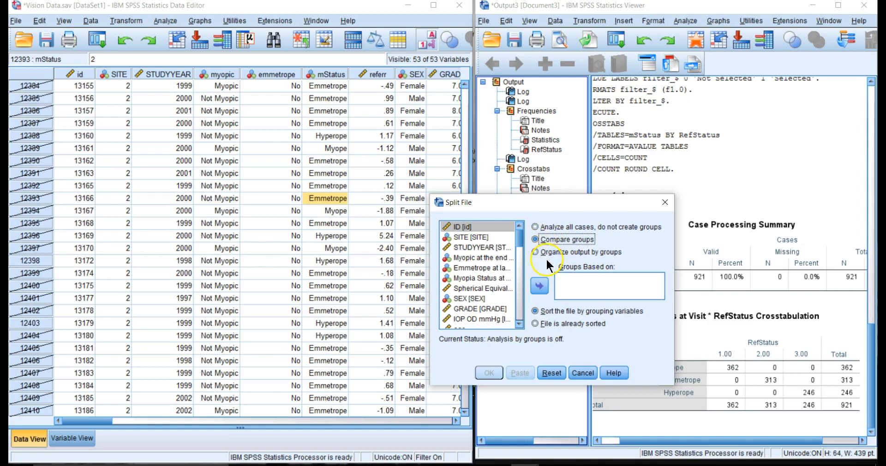
scroll(down, 3)
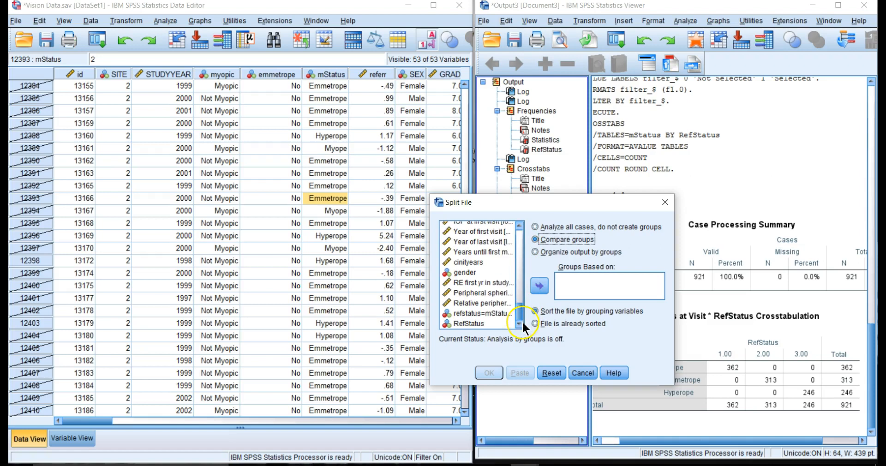
click(540, 286)
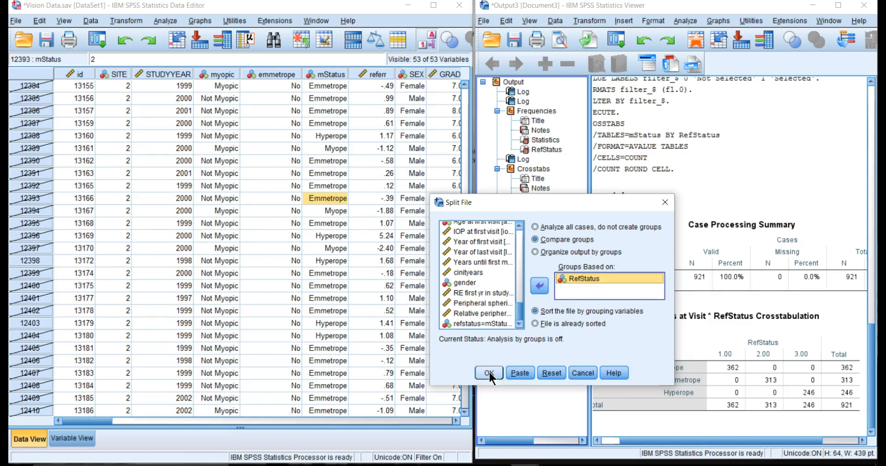
click(488, 373)
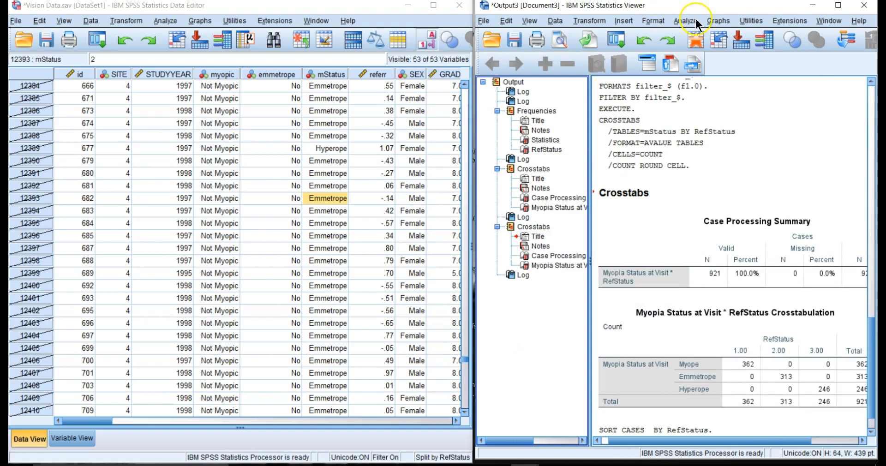
click(686, 20)
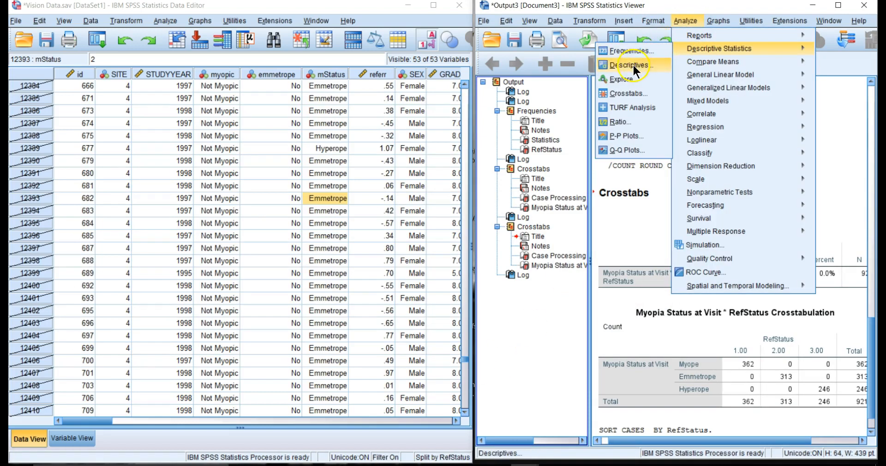
Step: Run Descriptives on Spherical Equivalence, giving group means -2.2254, .3725 and 2.0922
click(630, 65)
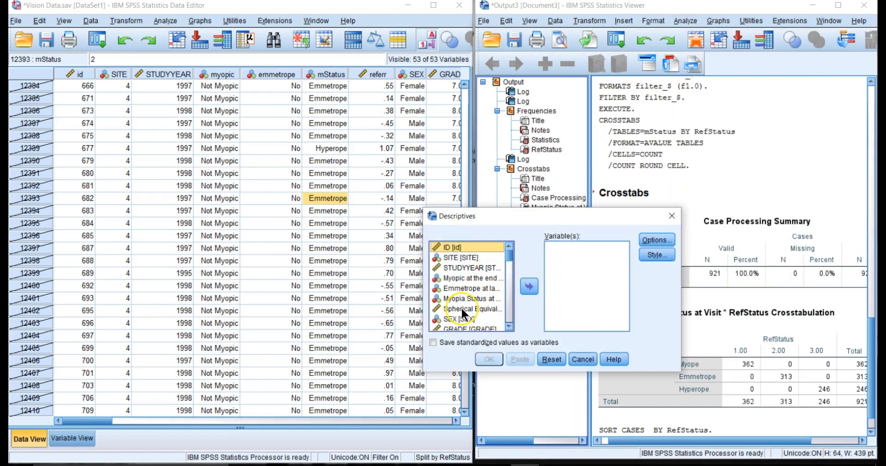
click(529, 286)
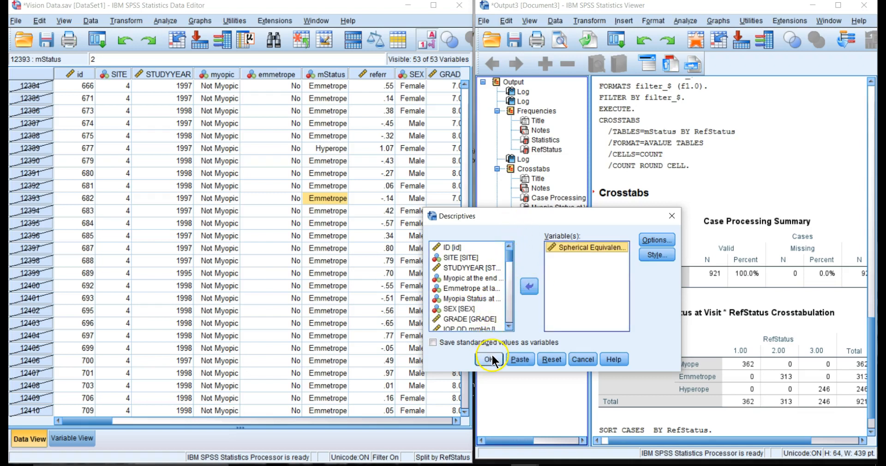
click(492, 359)
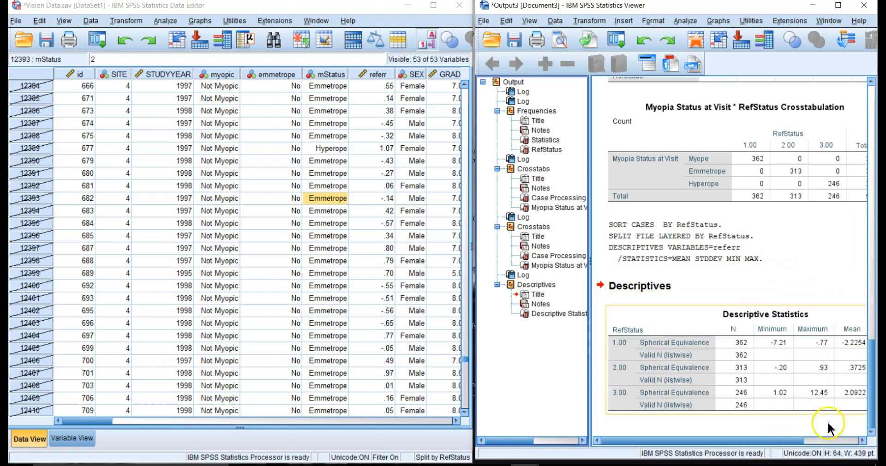
scroll(right, 3)
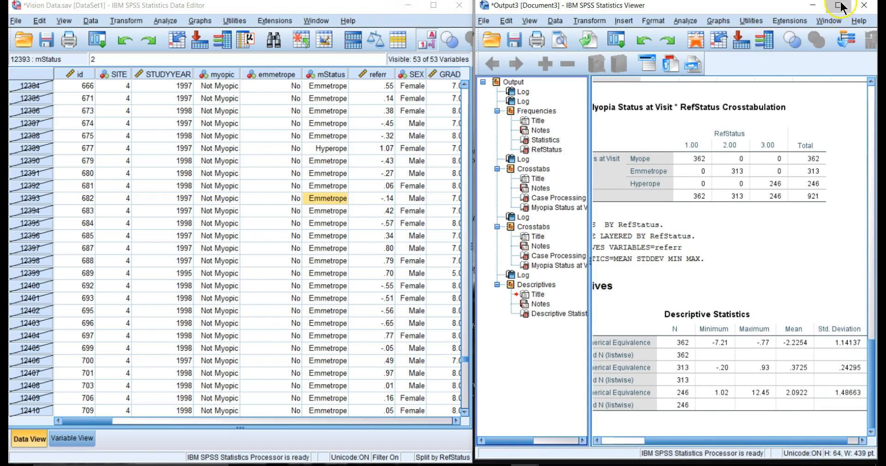
click(838, 6)
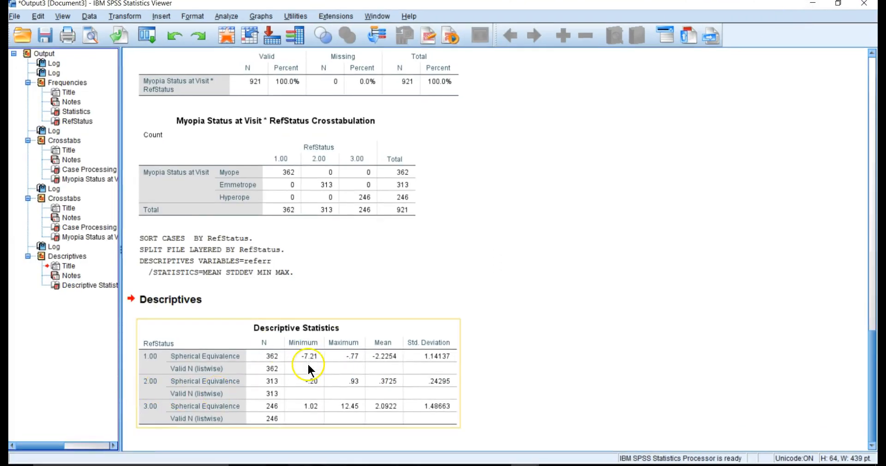
mouse_move(386, 363)
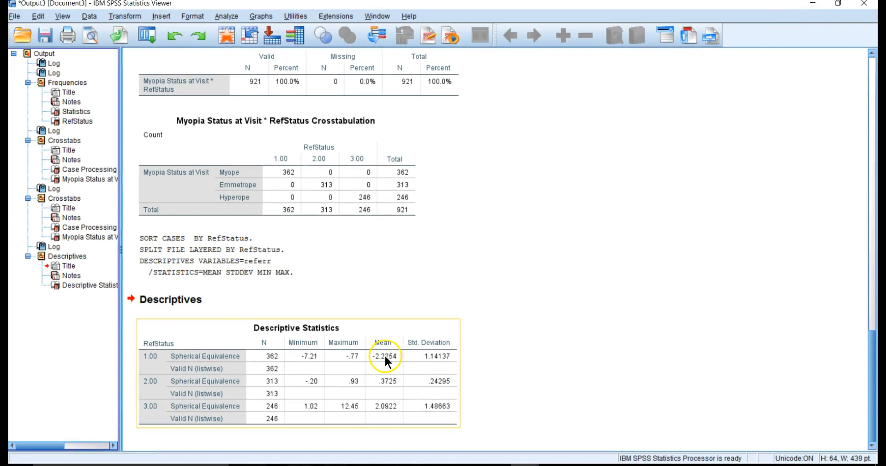
mouse_move(393, 364)
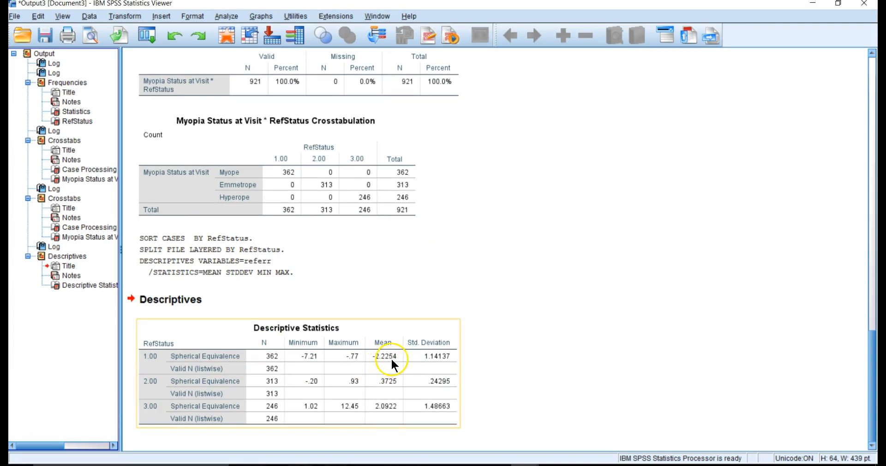
mouse_move(391, 391)
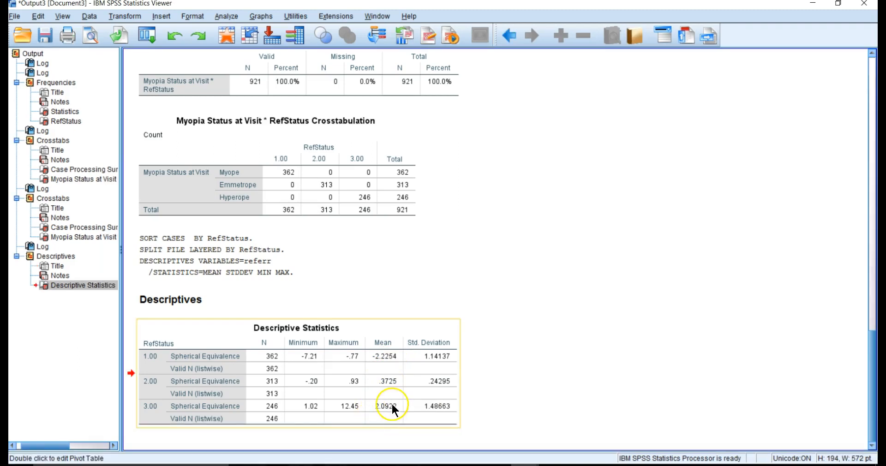
mouse_move(392, 413)
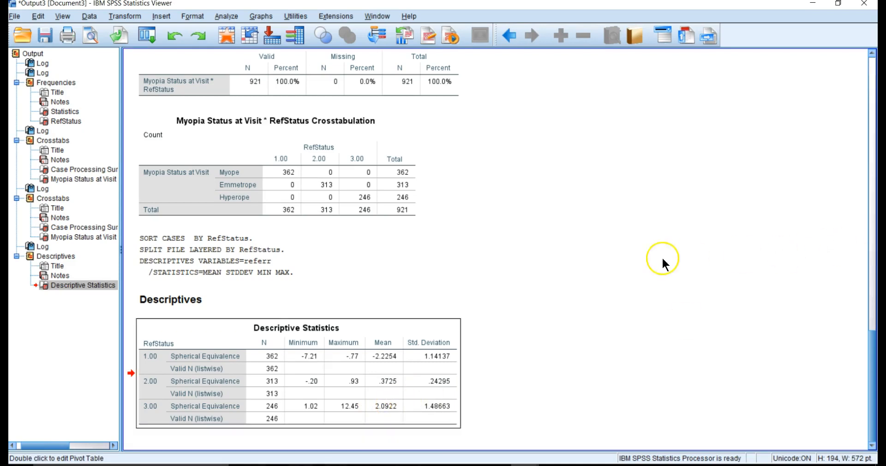
mouse_move(569, 246)
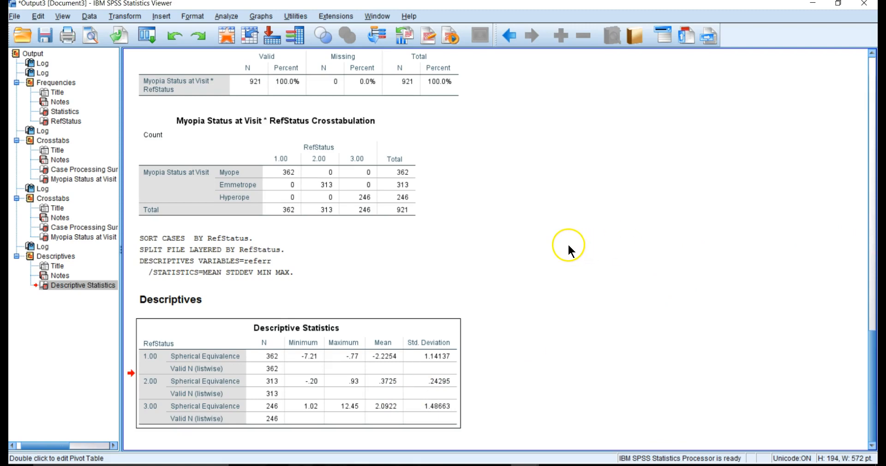
mouse_move(551, 254)
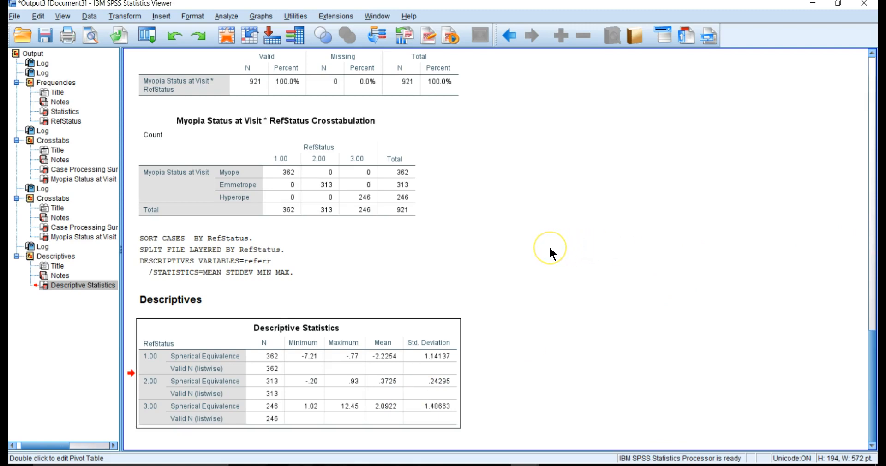